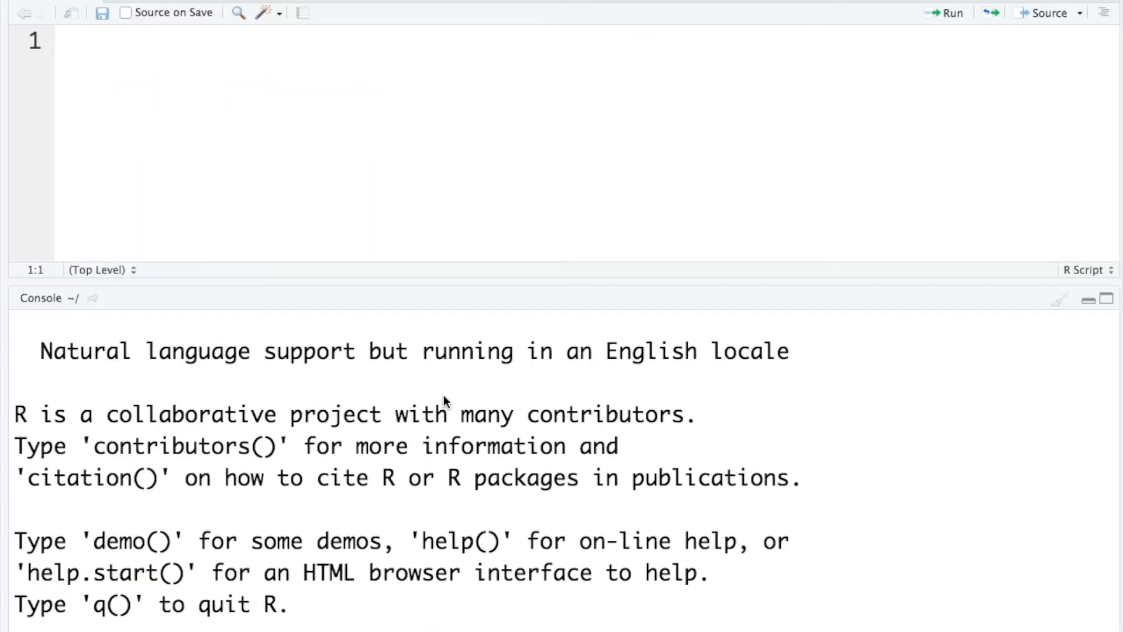
mouse_move(312, 151)
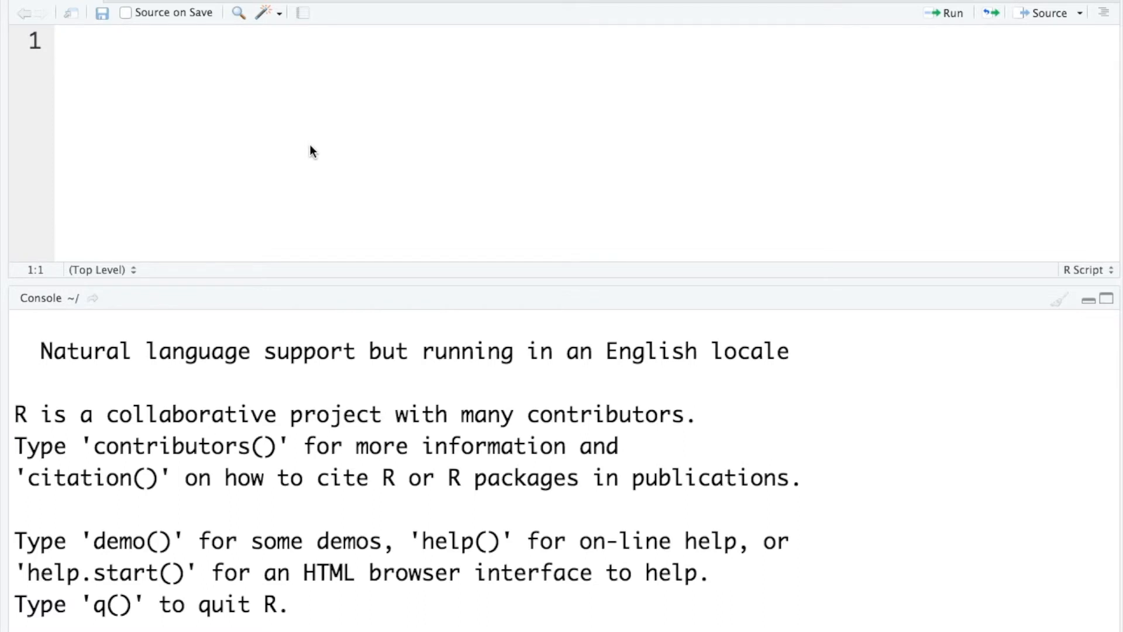
mouse_move(279, 92)
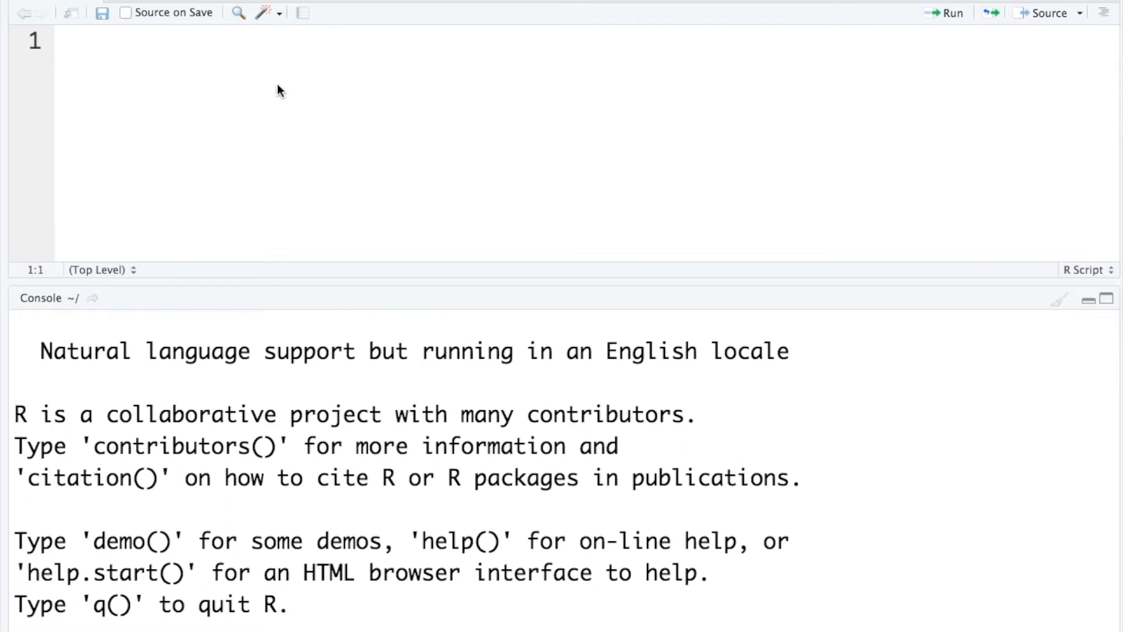
Set the working directory to '/Users/congwang/Desktop/Real-world Data/sample data' and run the line
type("setwd(\"/Users/congwang/Desktop/Real-world Data/sample data\")")
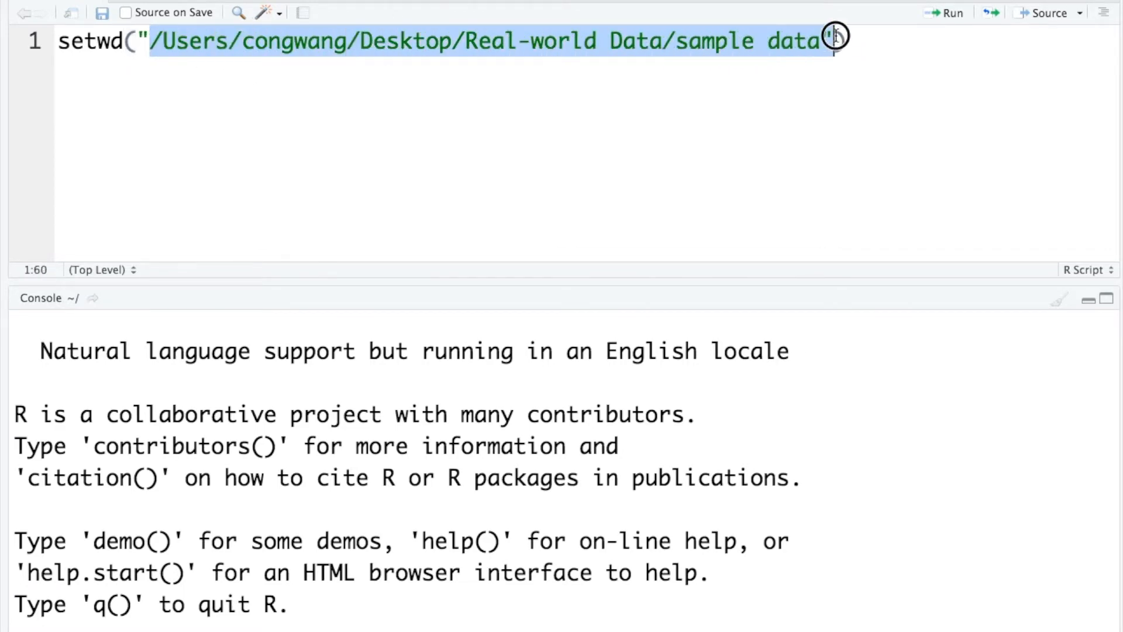
type("\"")
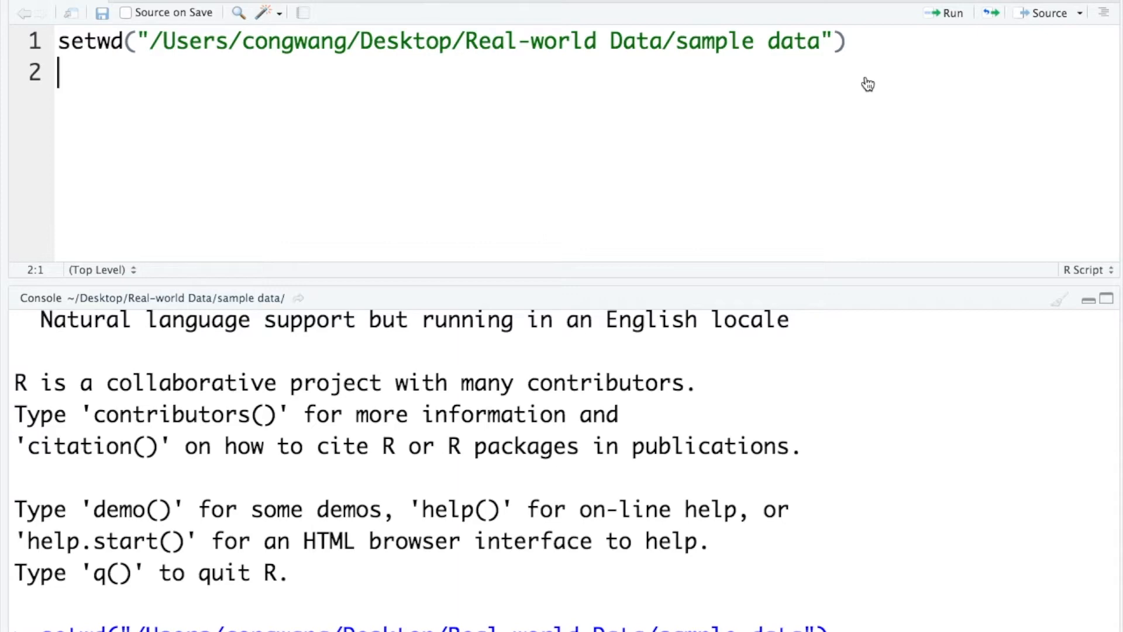
Read the mydata.valid RDS file into mydata.valid and run the first two lines
type("my")
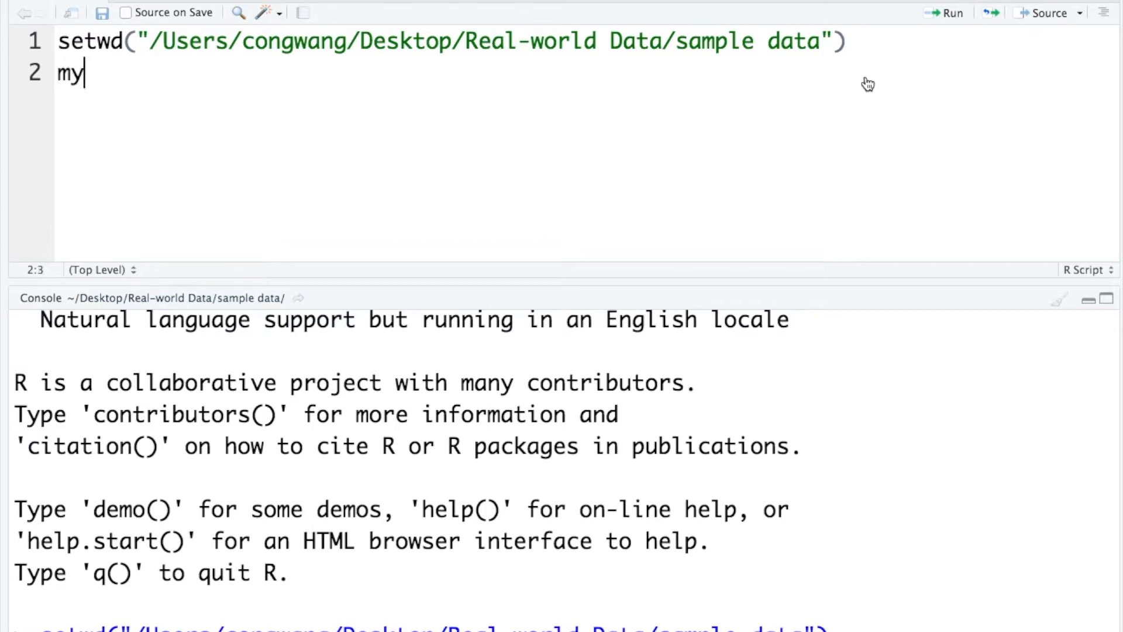
type("data.valid <- R")
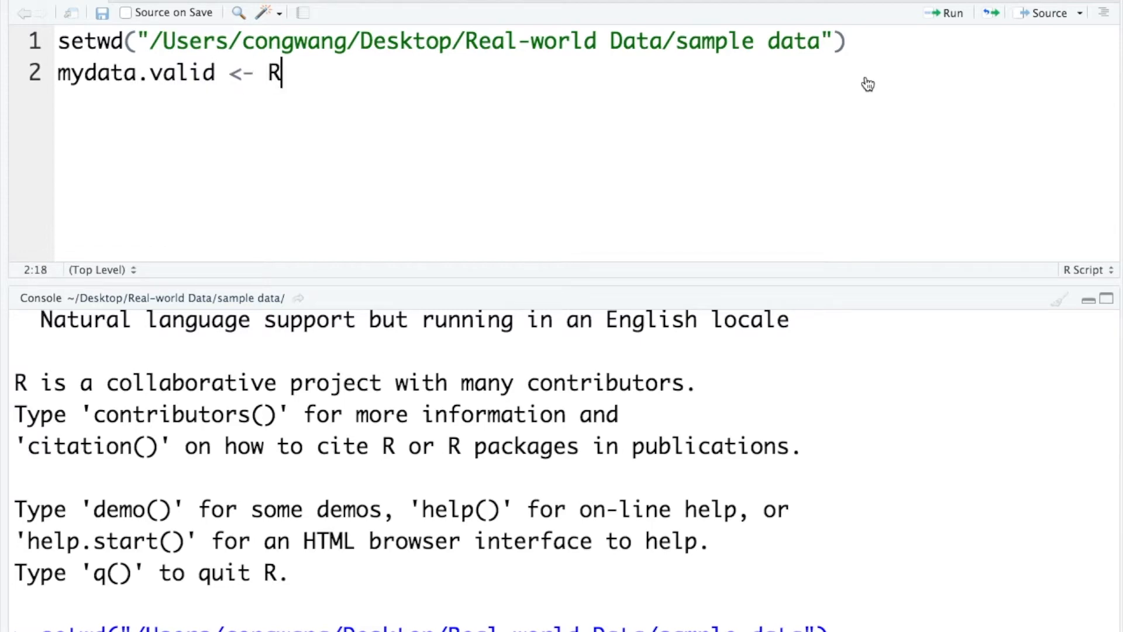
key("Backspace")
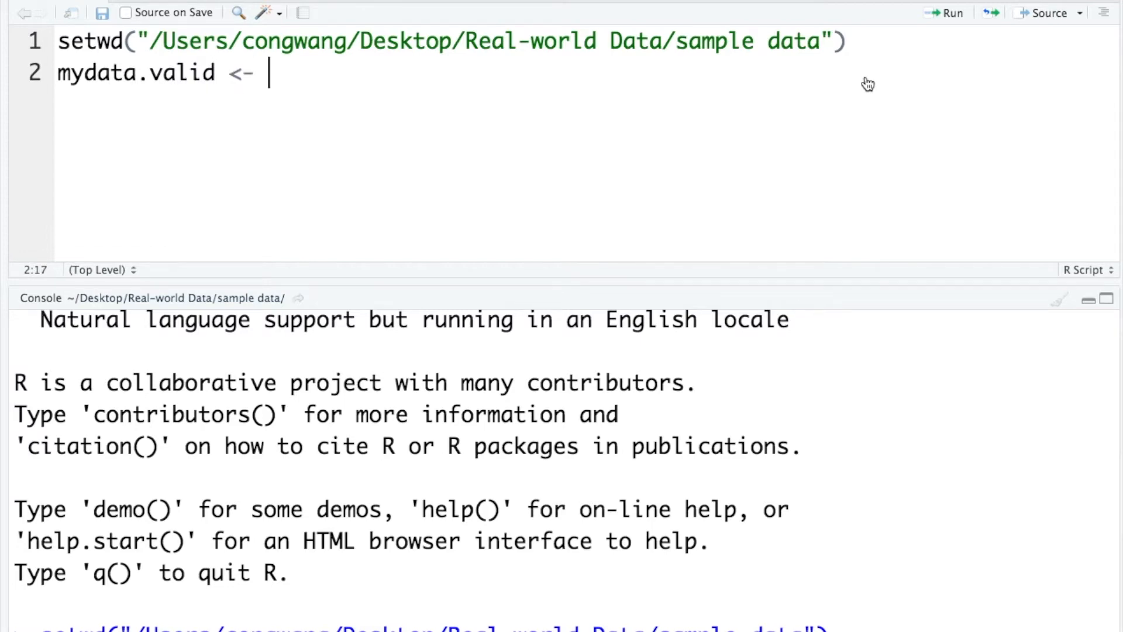
type("readRDS(\"")
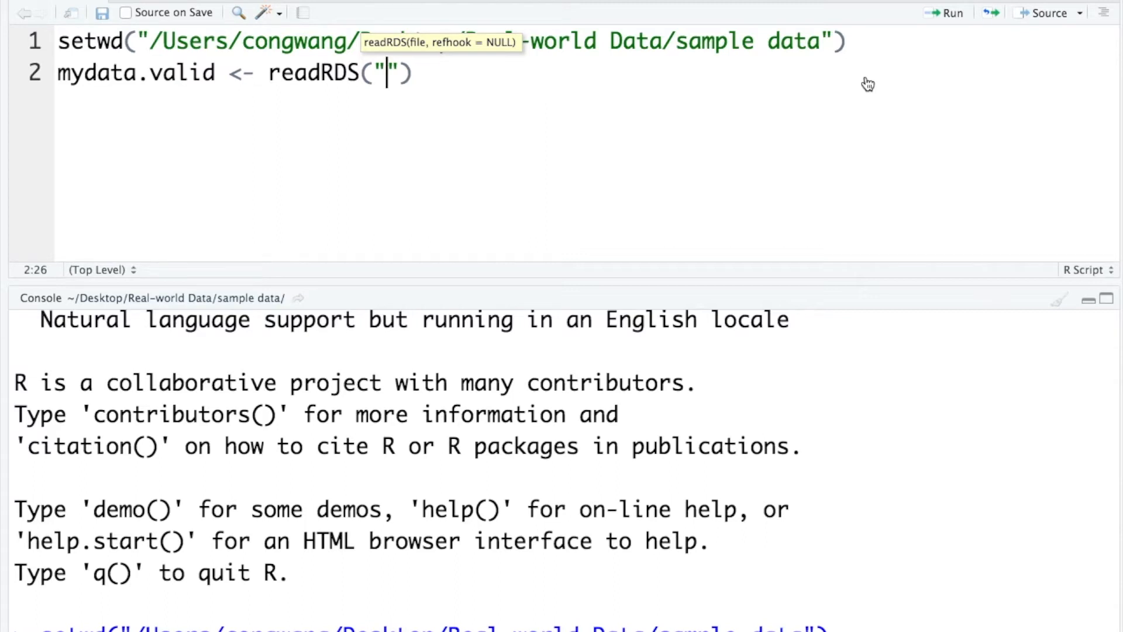
type("mydata")
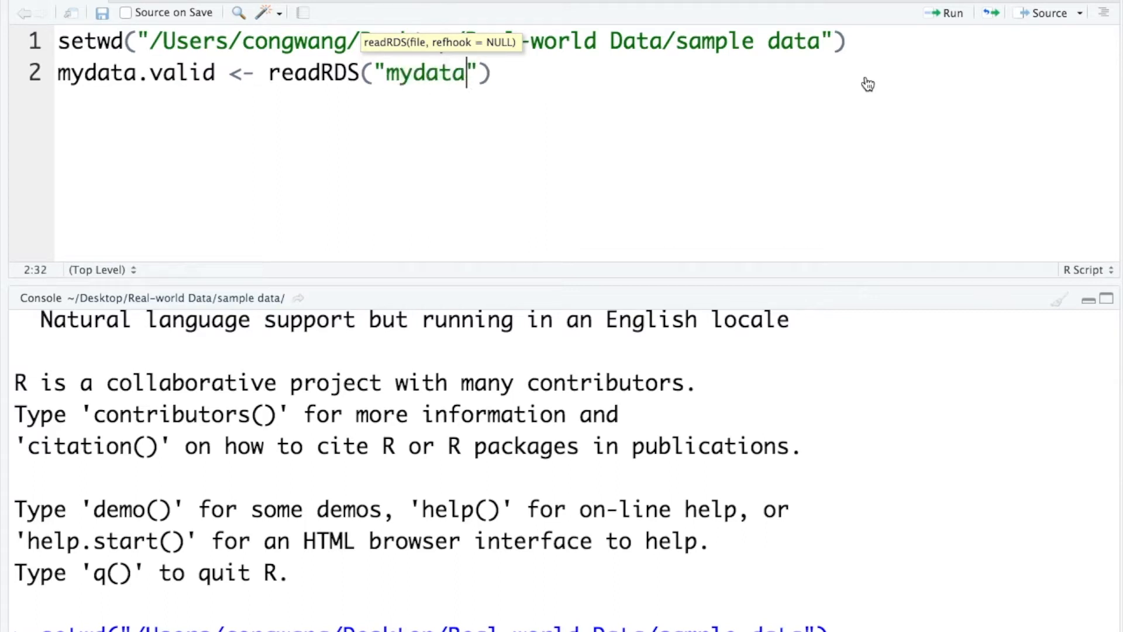
type(".valid")
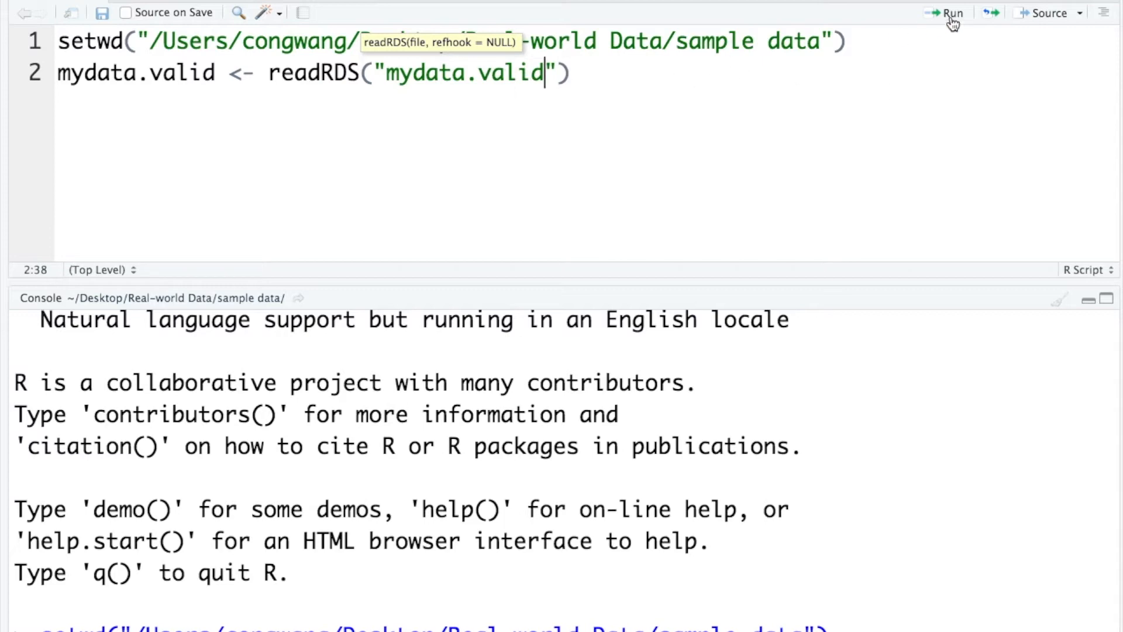
left_click(952, 12)
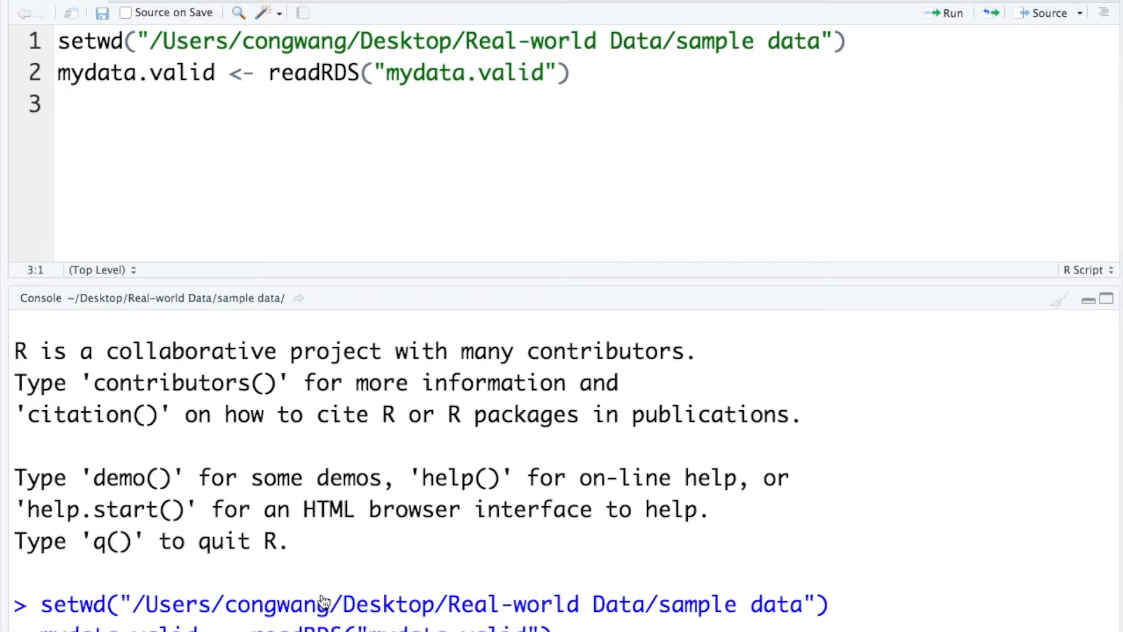
mouse_move(252, 246)
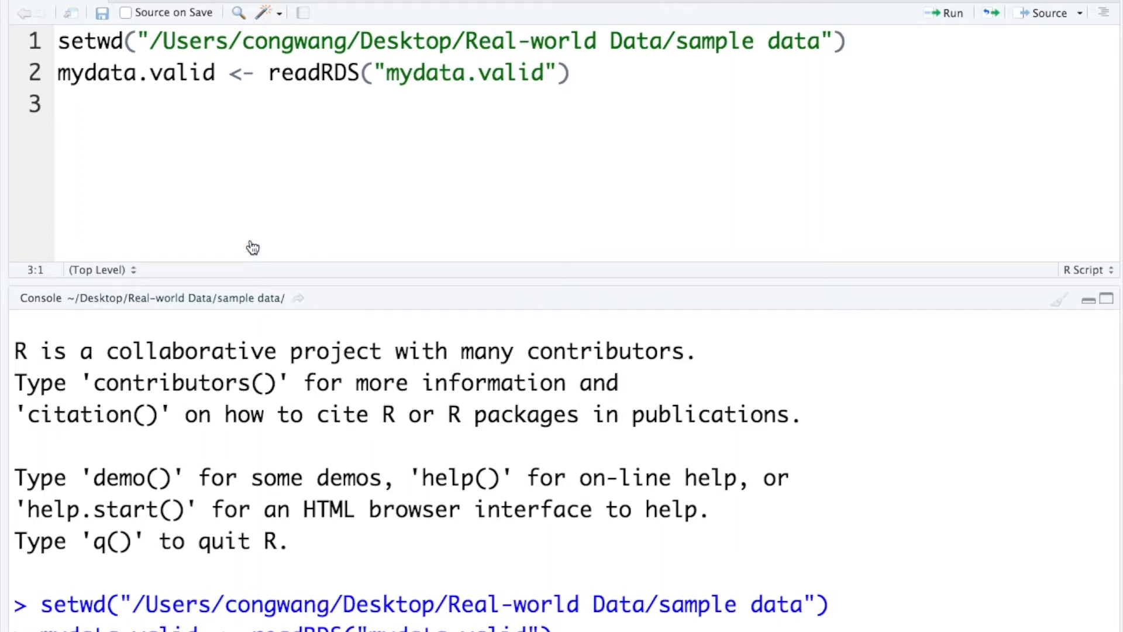
Run names(mydata.valid) and scroll through the printed variable names
type("names(")
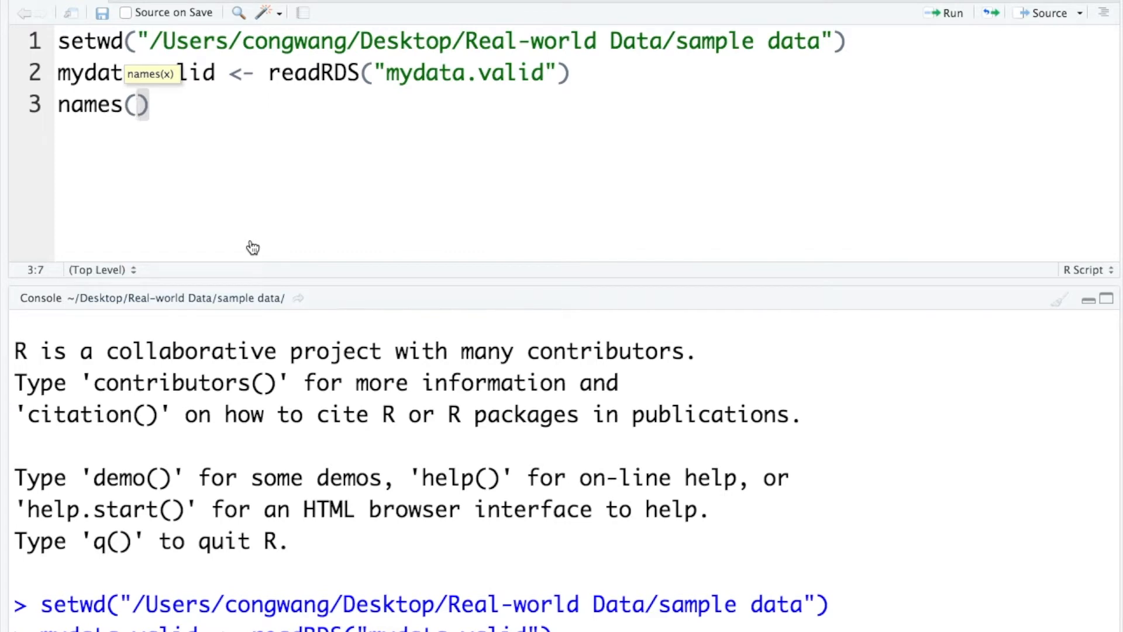
type("mydata.valid")
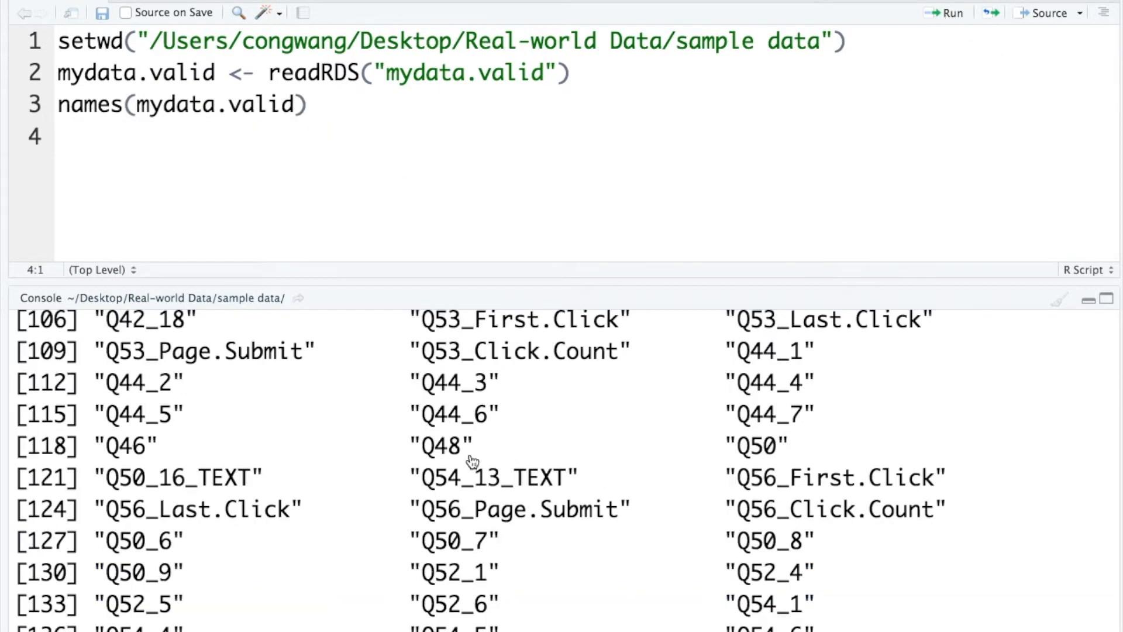
scroll("up", 3)
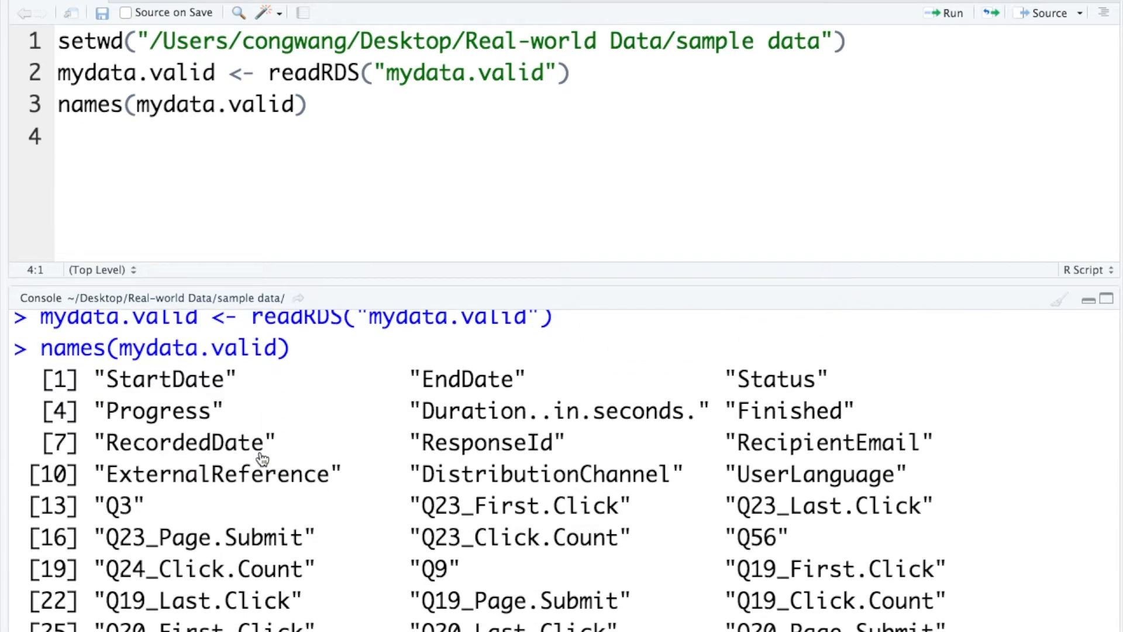
scroll("down", 3)
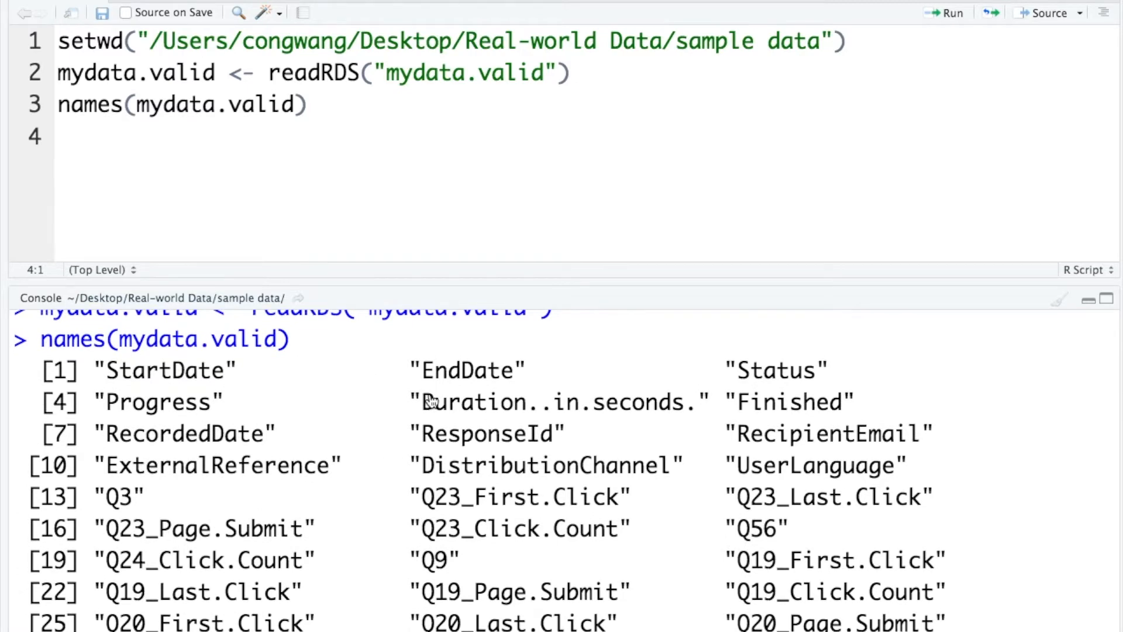
mouse_move(294, 373)
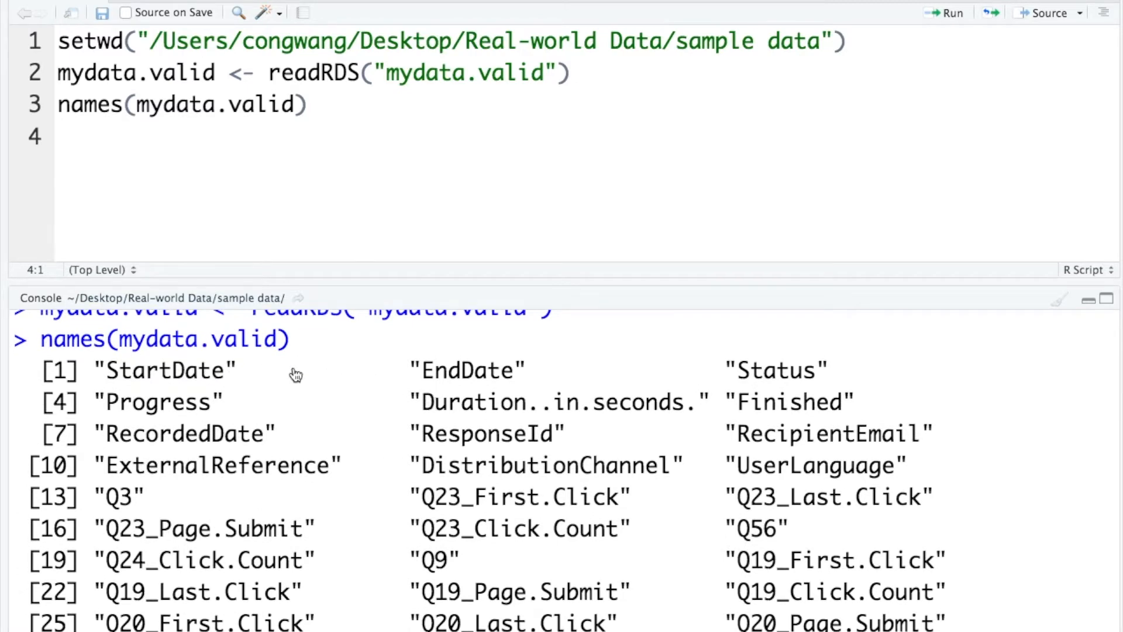
mouse_move(475, 387)
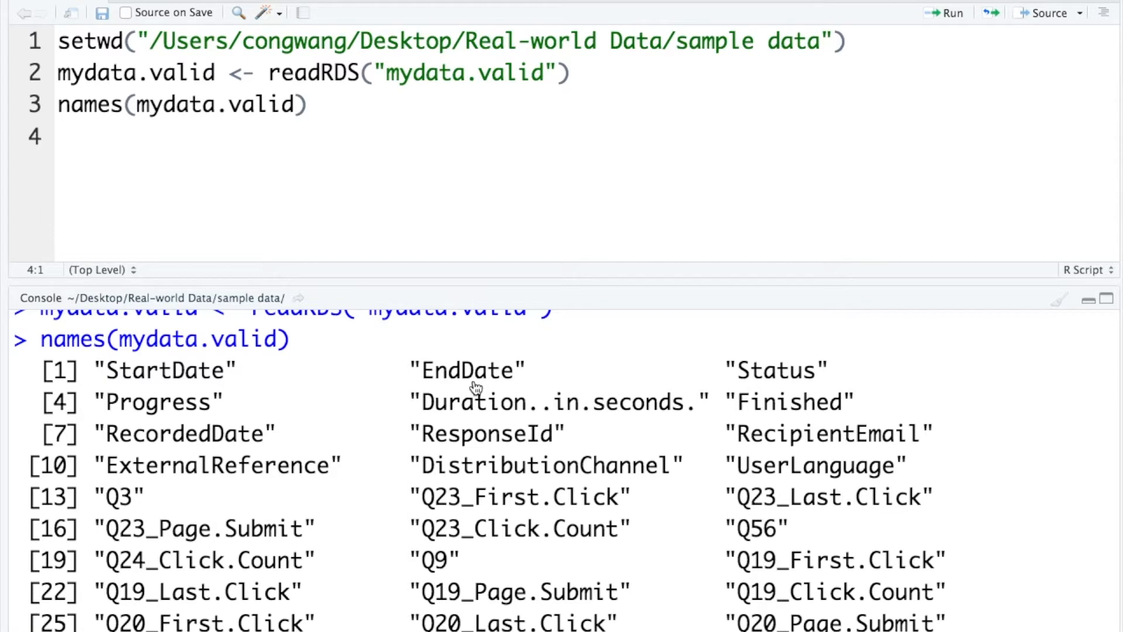
scroll("down", 3)
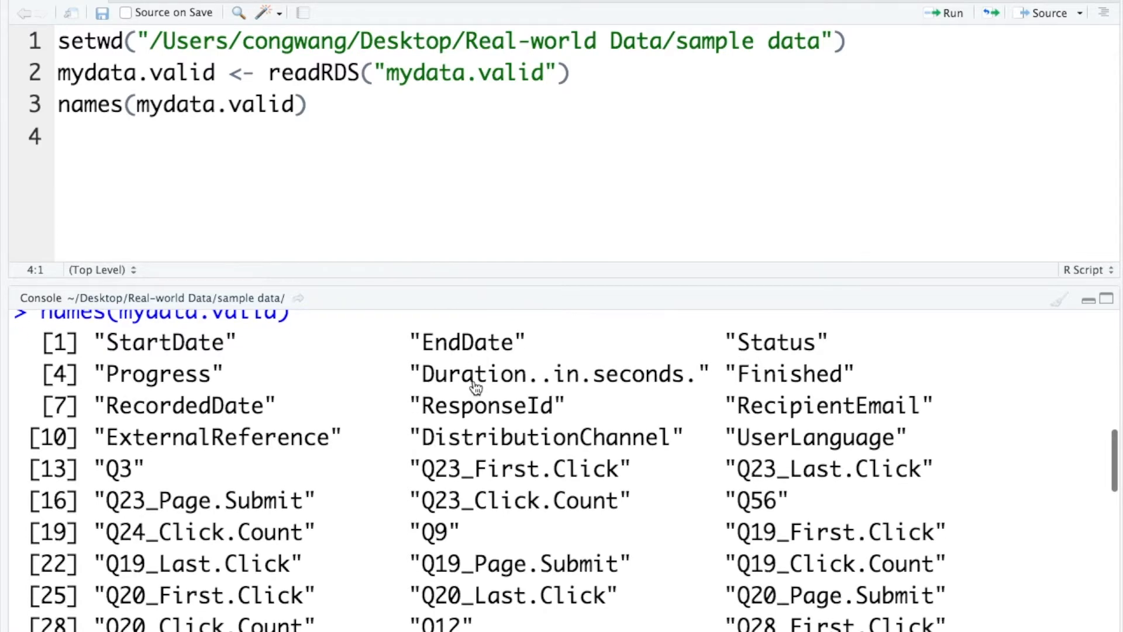
scroll("down", 3)
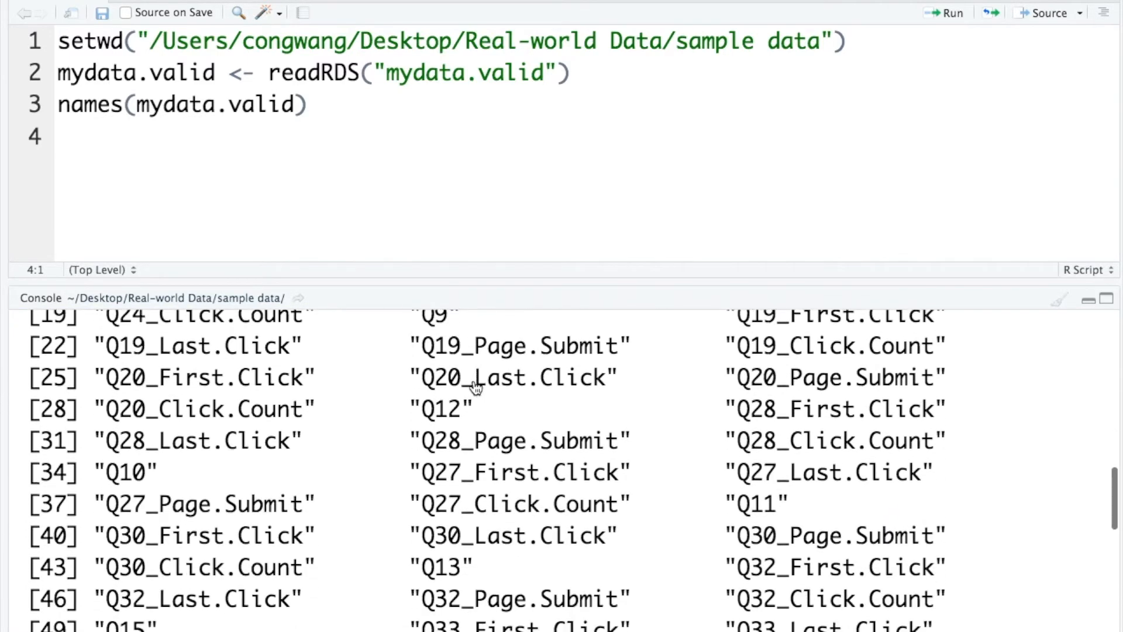
scroll("down", 3)
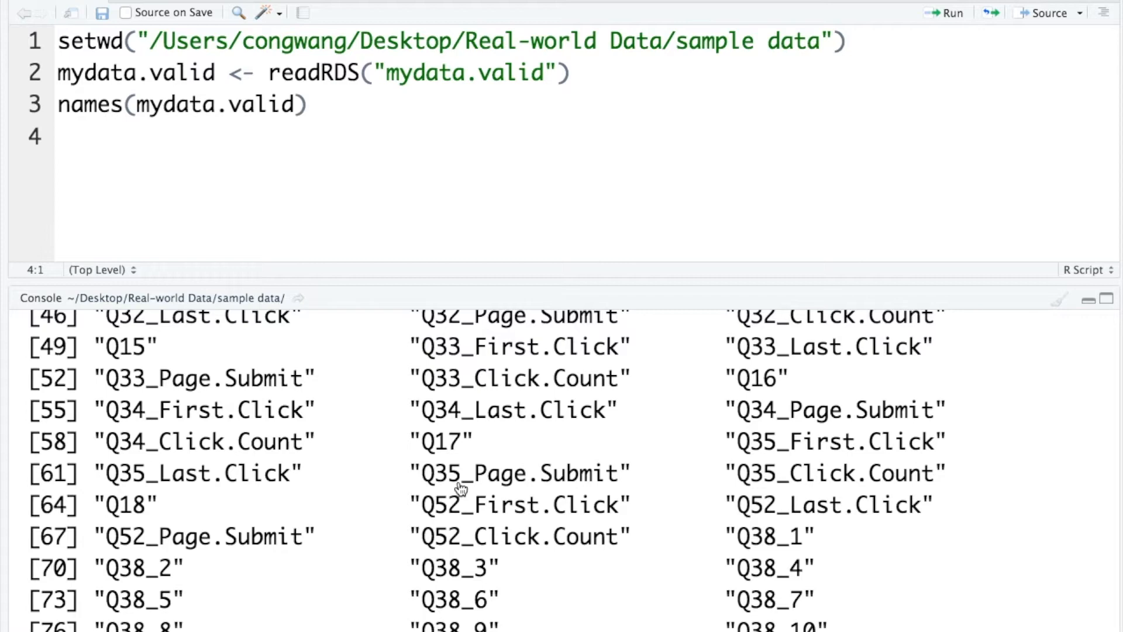
Insert library(dplyr) above an empty rename() line and run it
type("rename(")
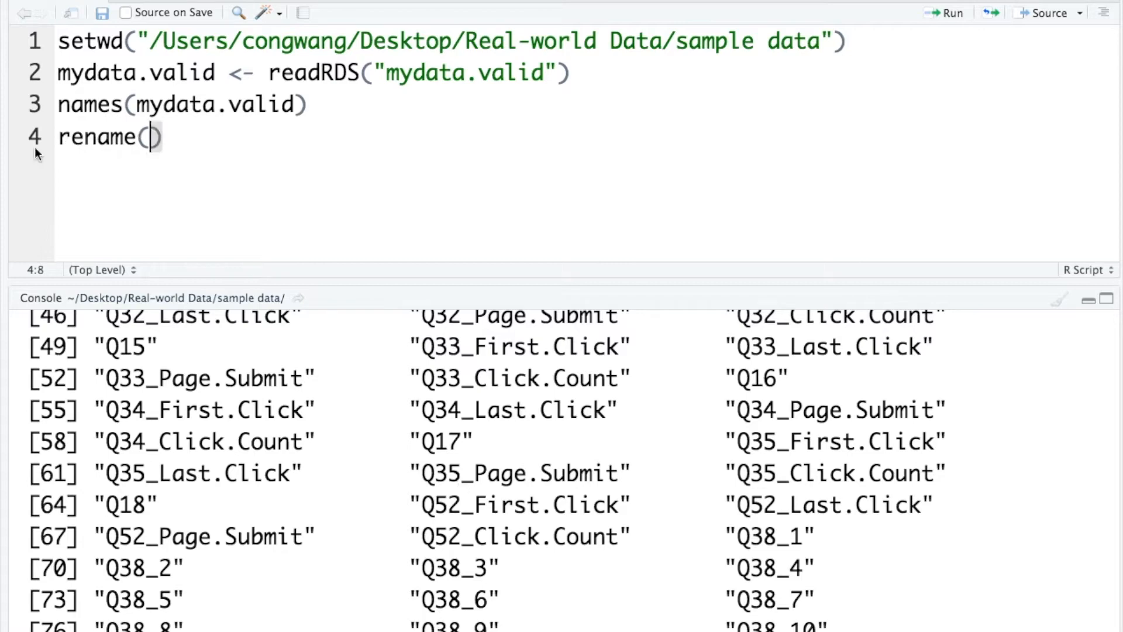
mouse_move(71, 148)
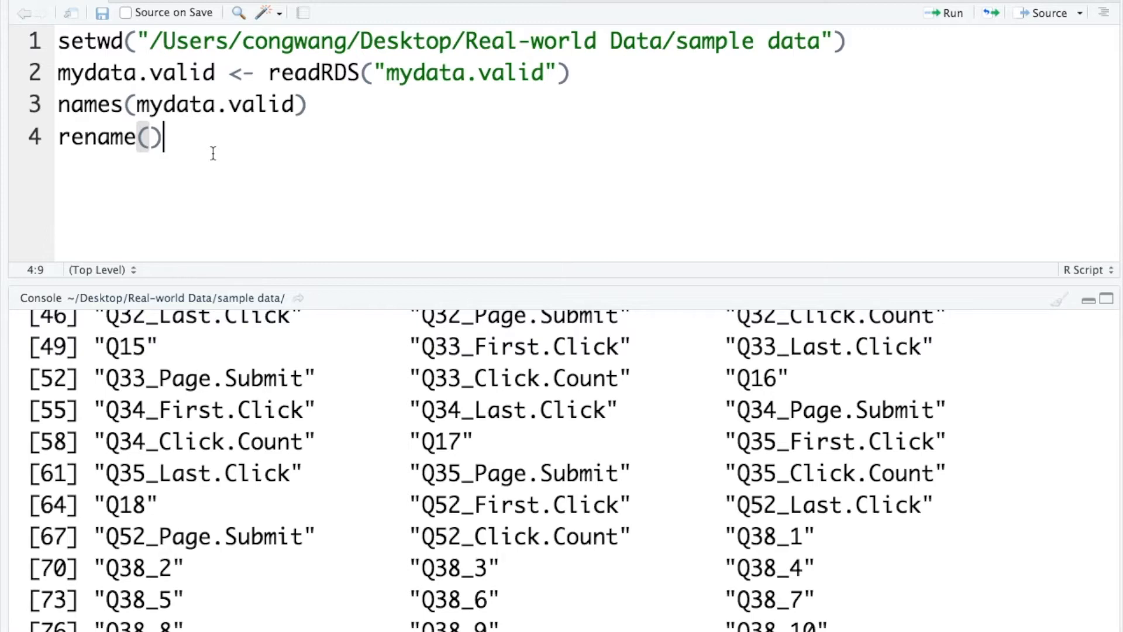
left_click(308, 104)
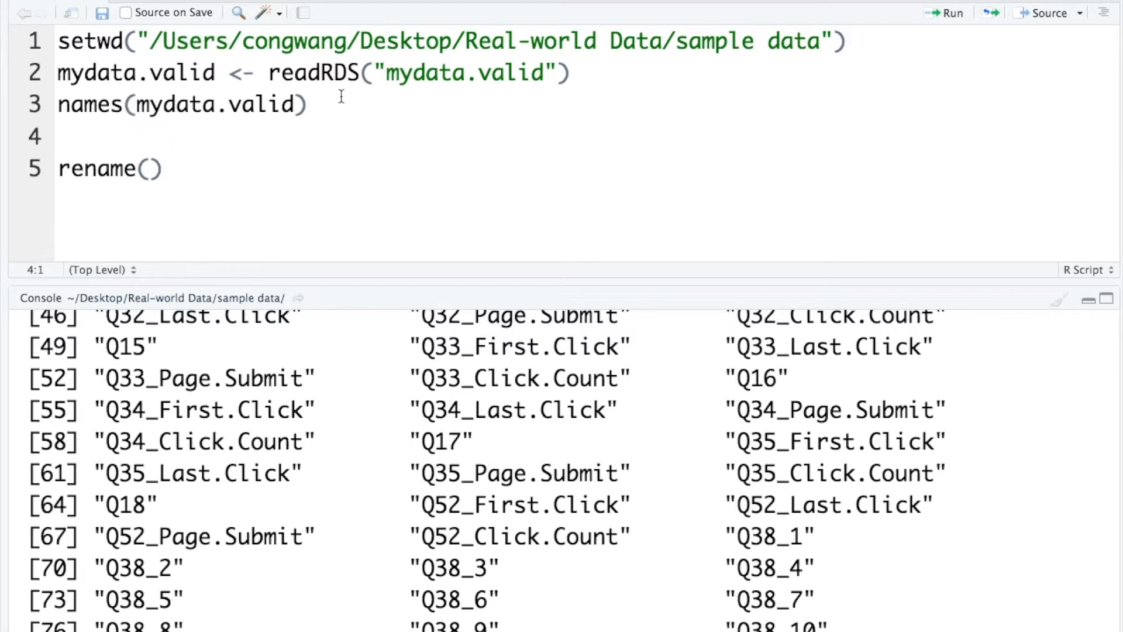
type("library(")
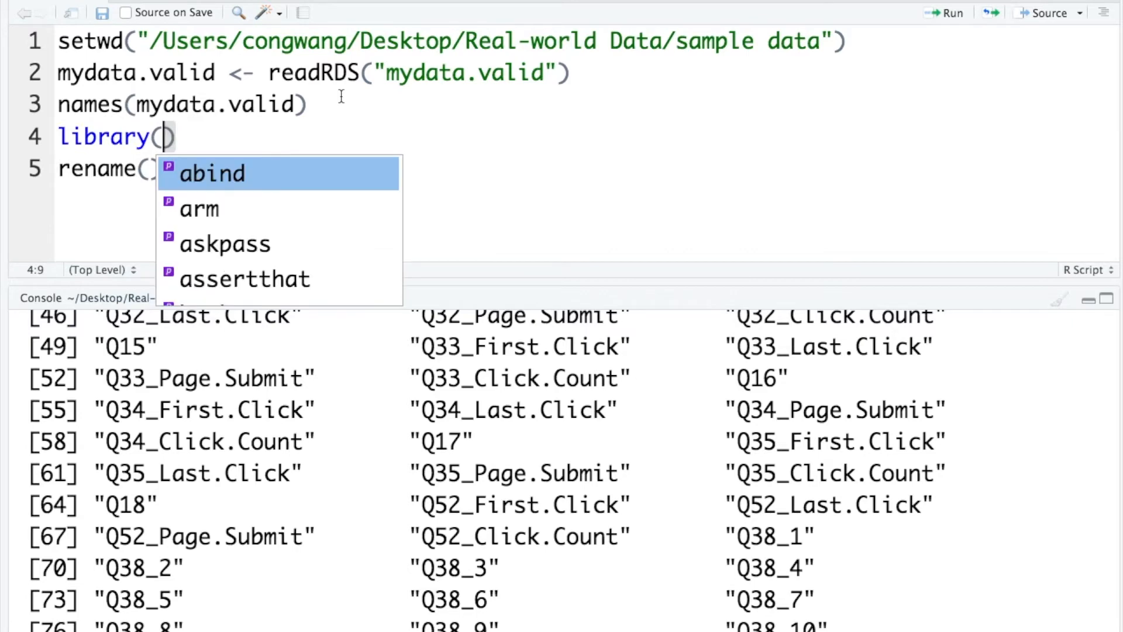
type("dplyr")
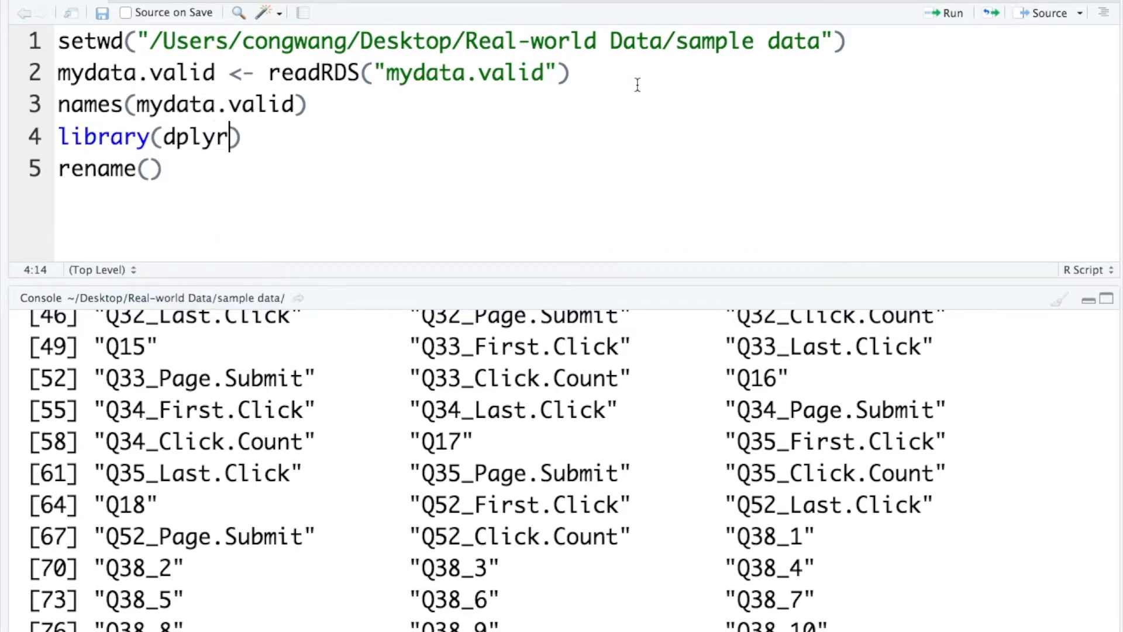
type(")")
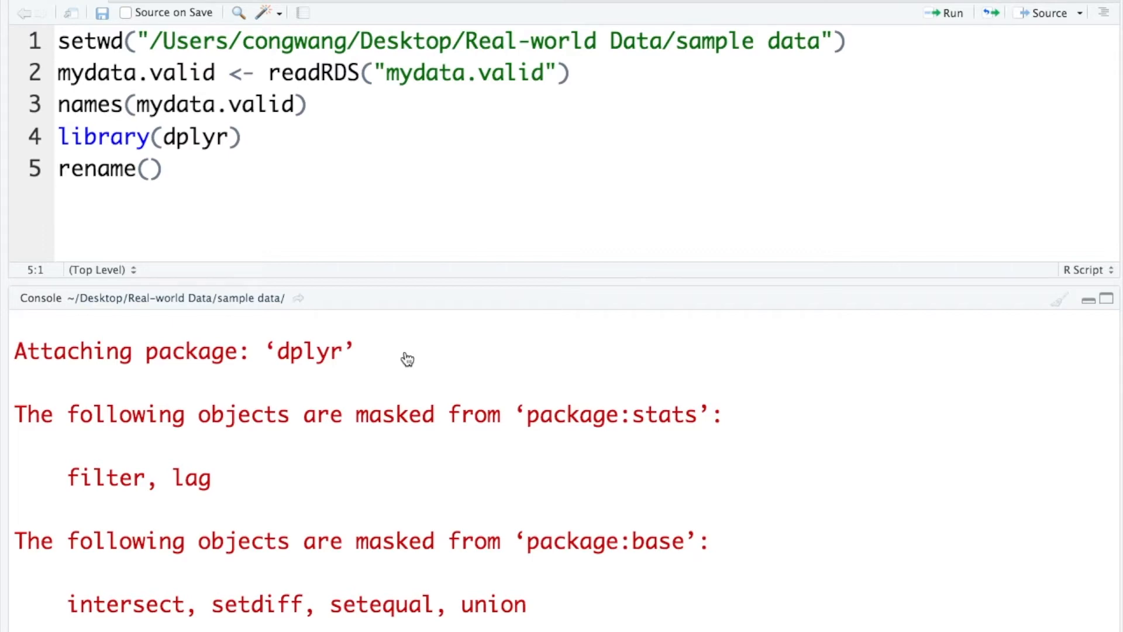
mouse_move(402, 359)
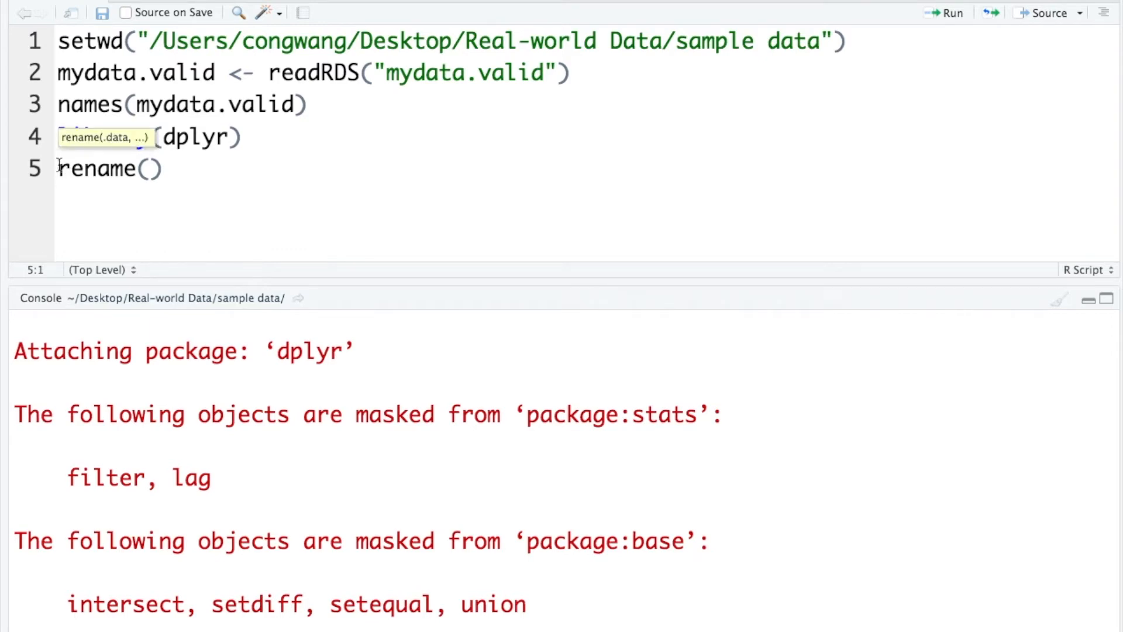
Write line 5 as mydata.renamed <- rename(mydata.valid, using autocomplete
type("mydata.")
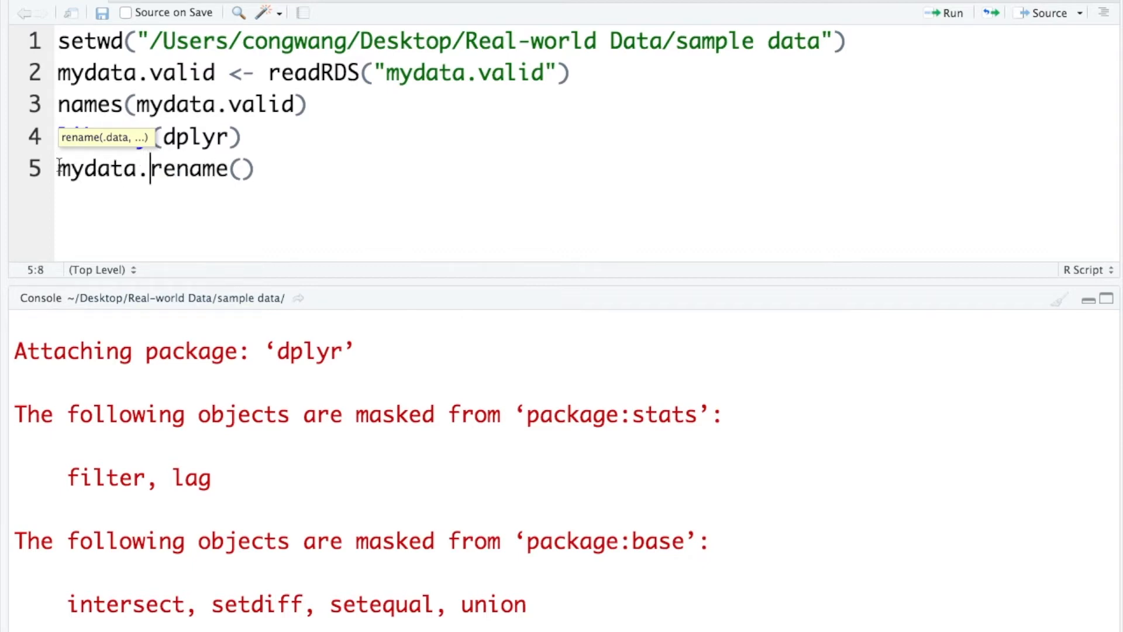
type("rename")
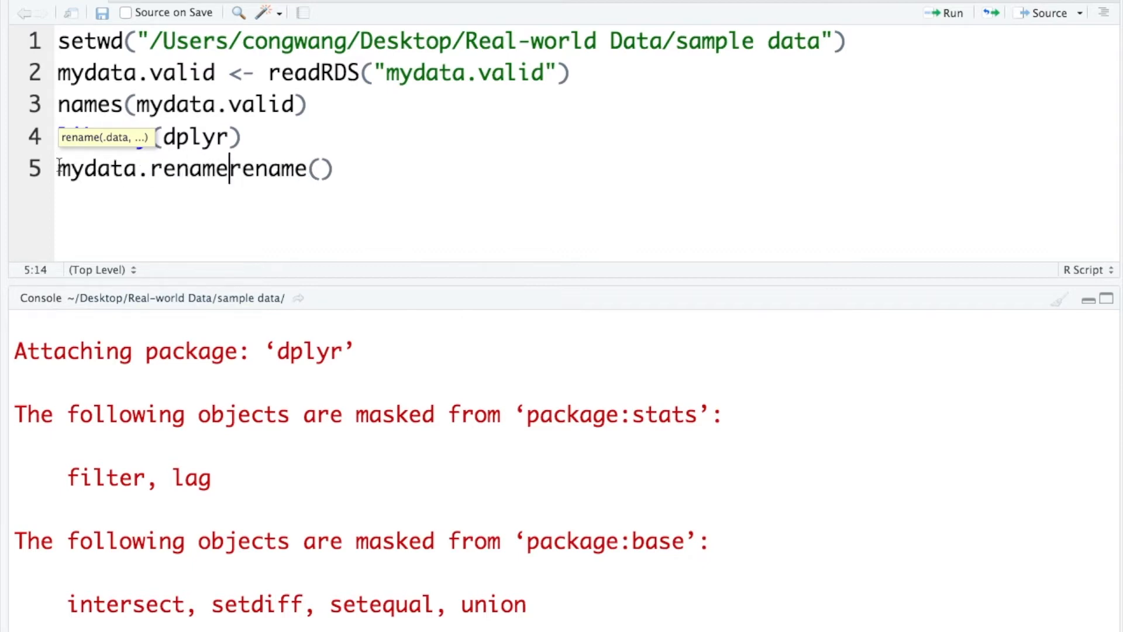
type("d <-")
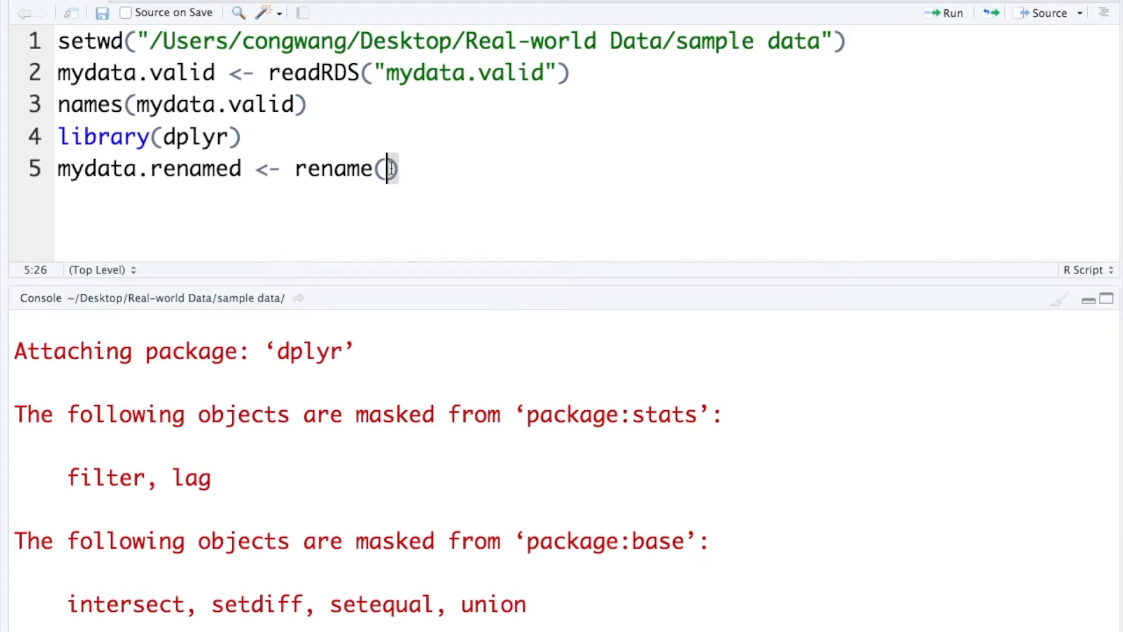
type("mydata.valid,")
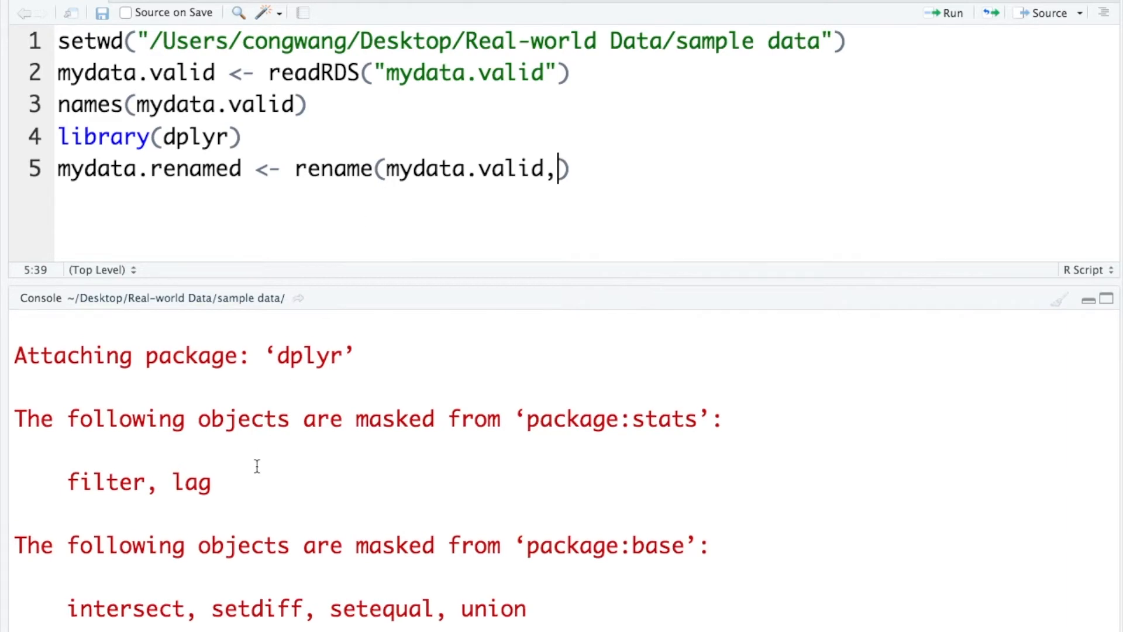
scroll("down", 3)
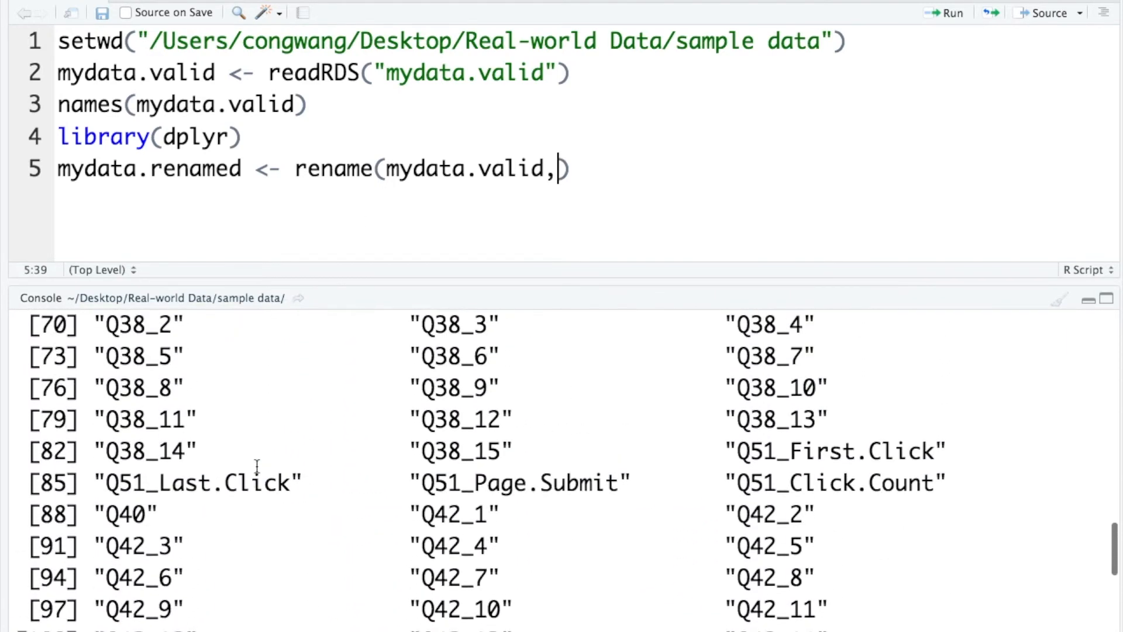
scroll("up", 3)
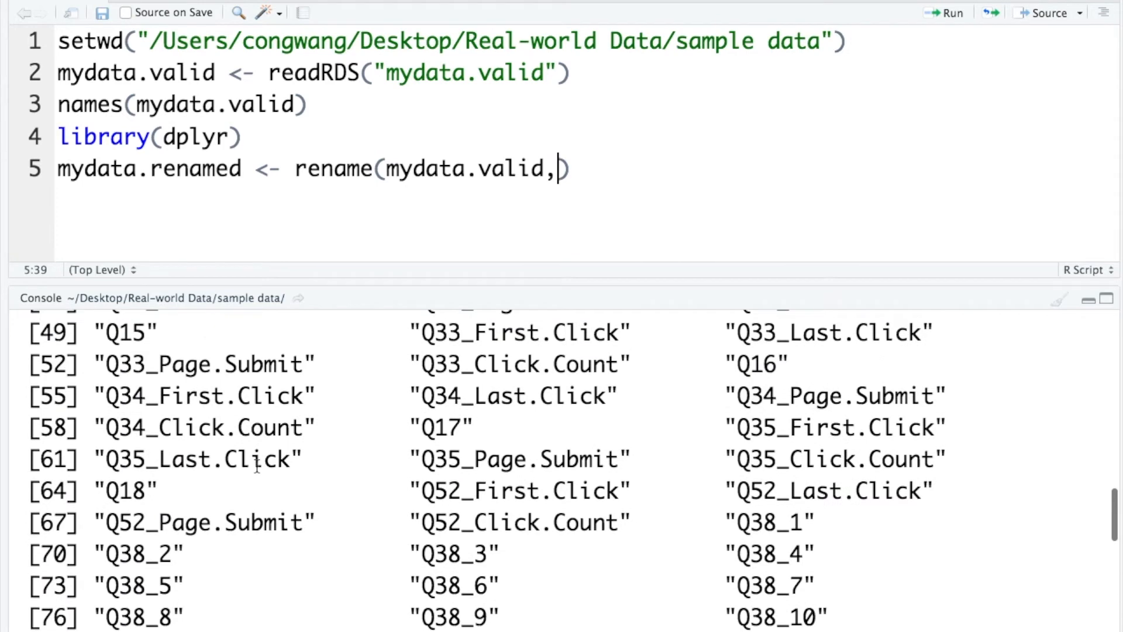
scroll("down", 3)
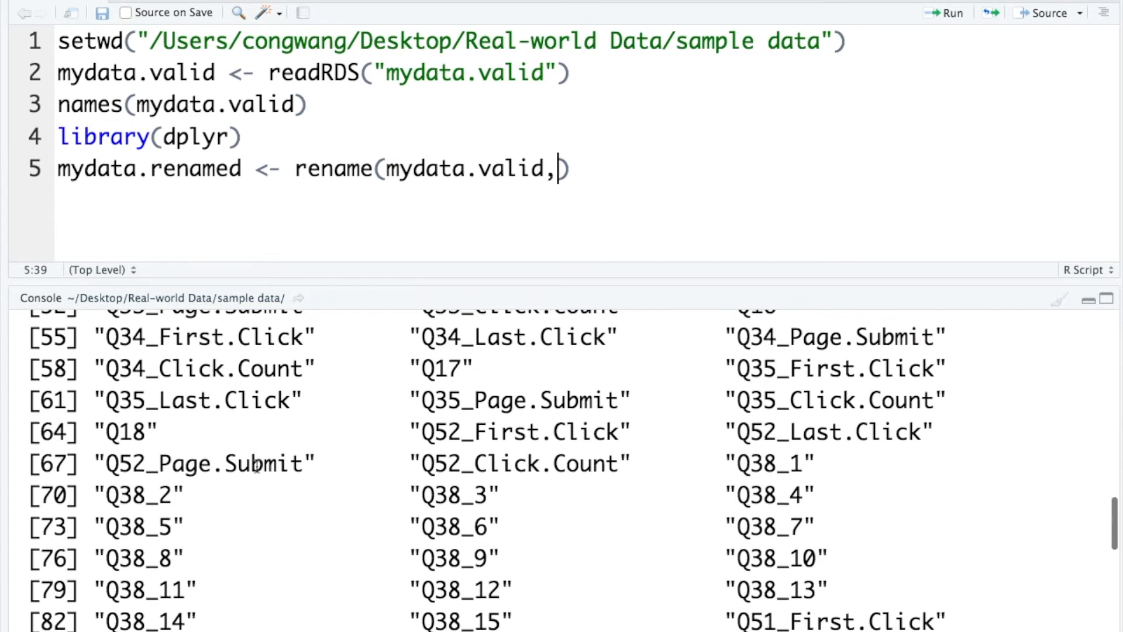
scroll("down", 3)
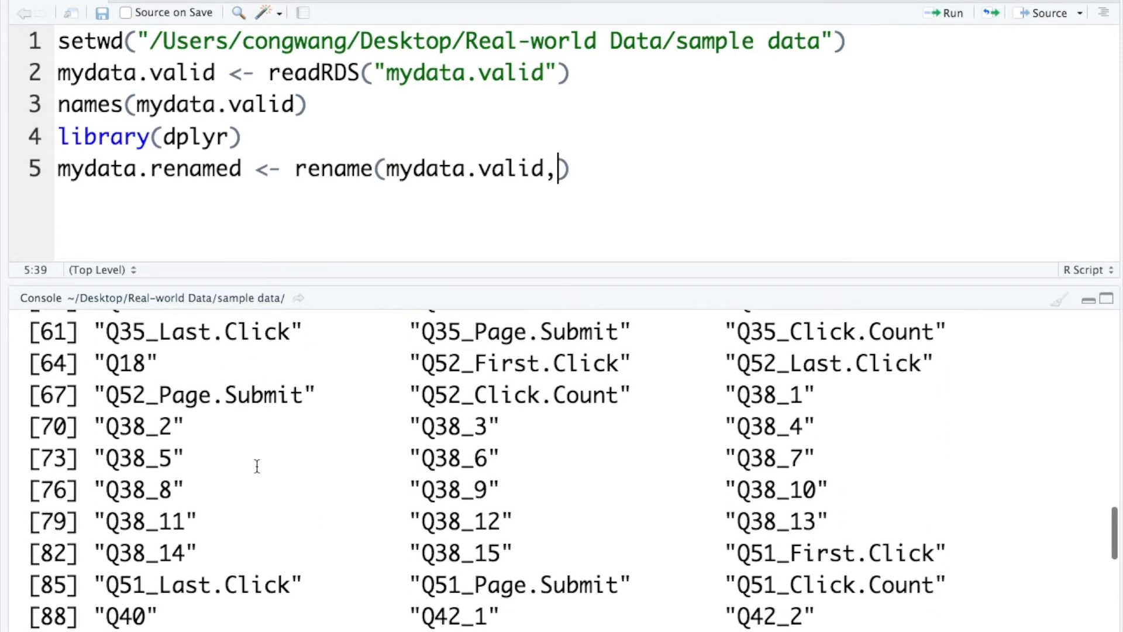
scroll("down", 3)
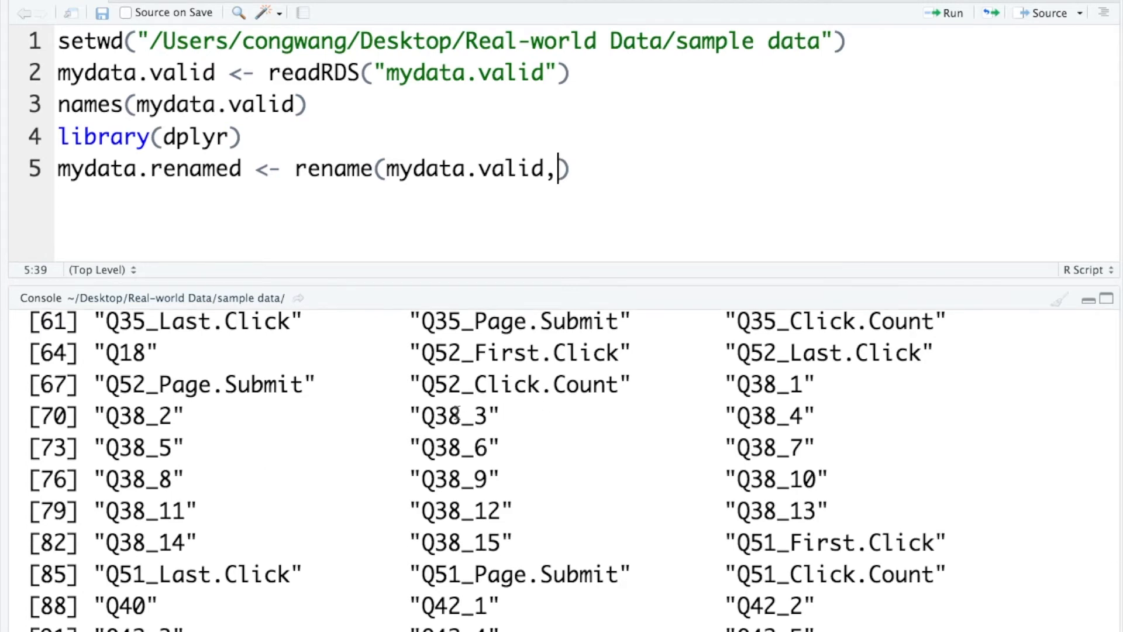
mouse_move(728, 384)
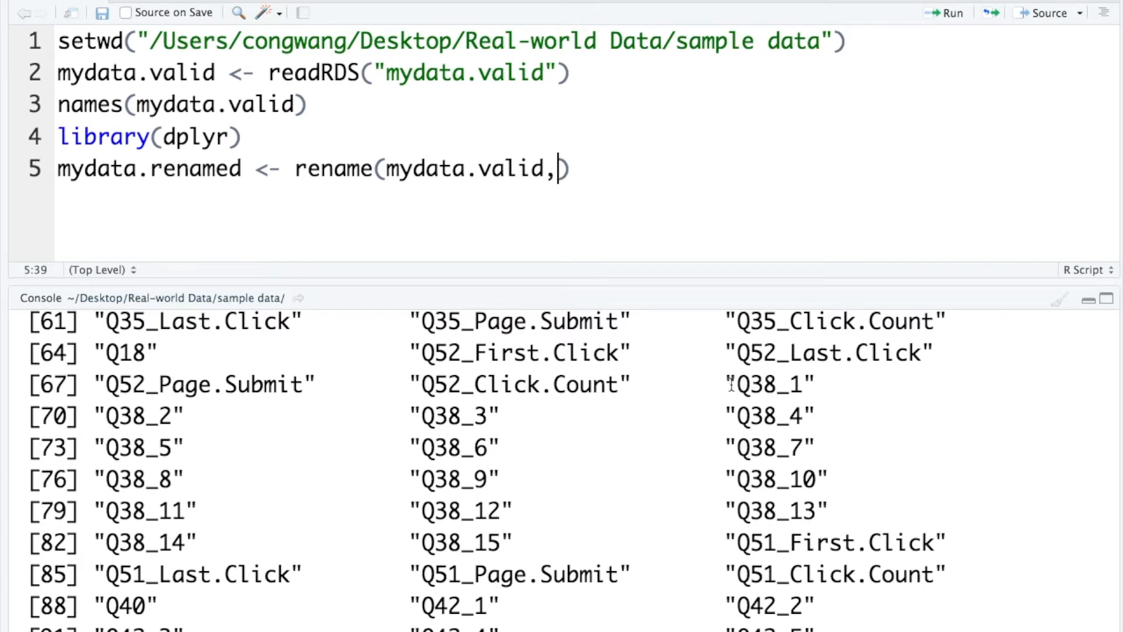
mouse_move(414, 545)
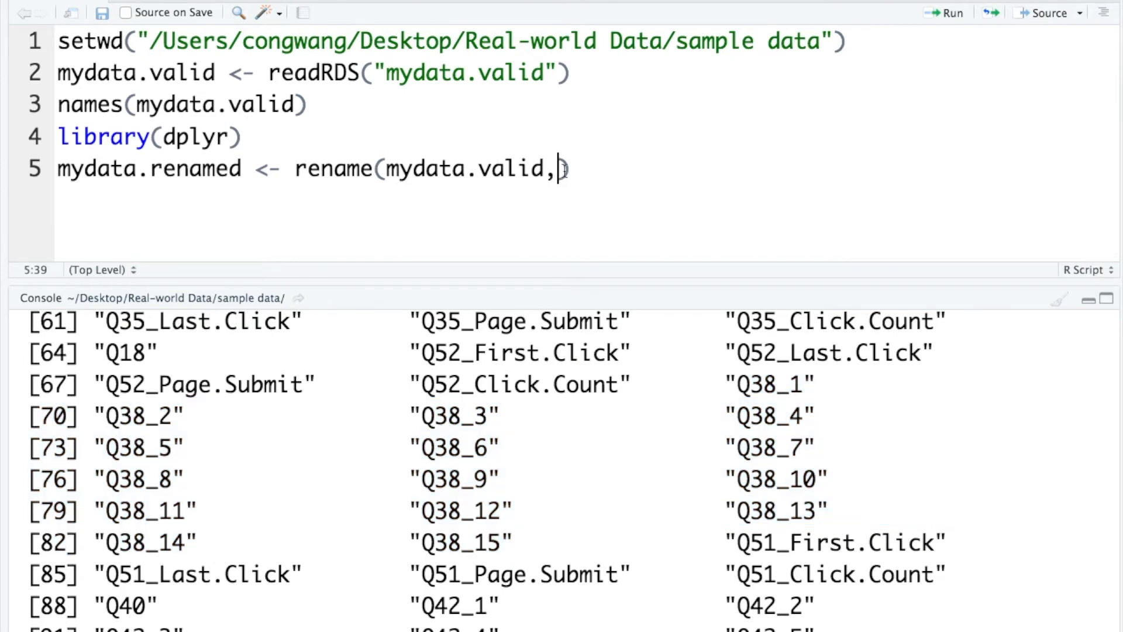
Add the first rename pair "RGO1"="Q38_1" after mydata.valid
type("RG")
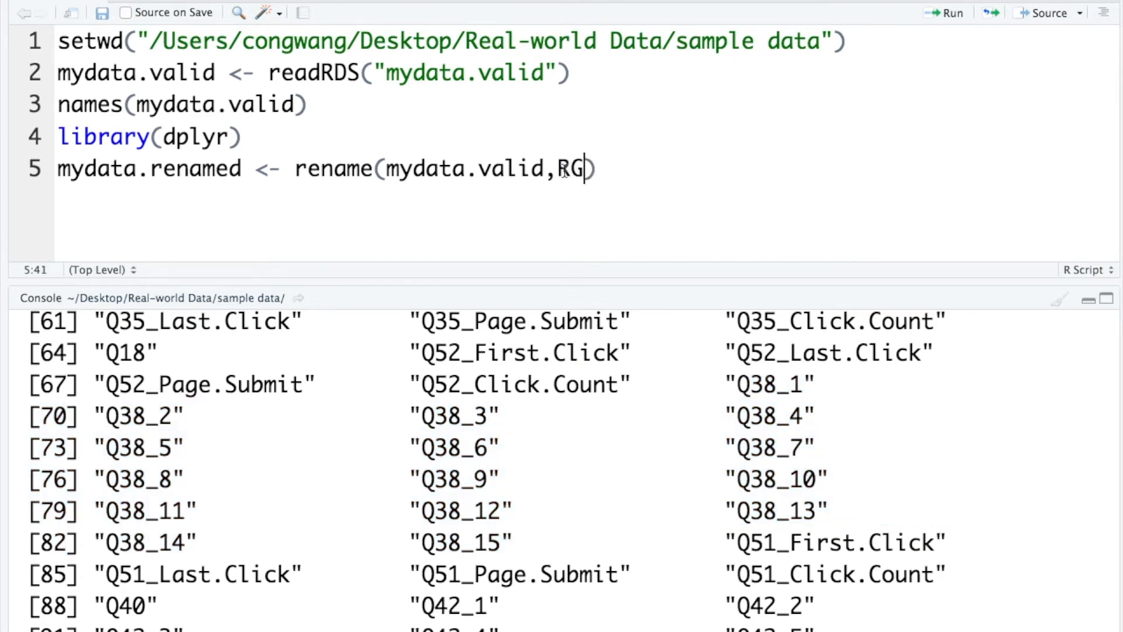
type("O")
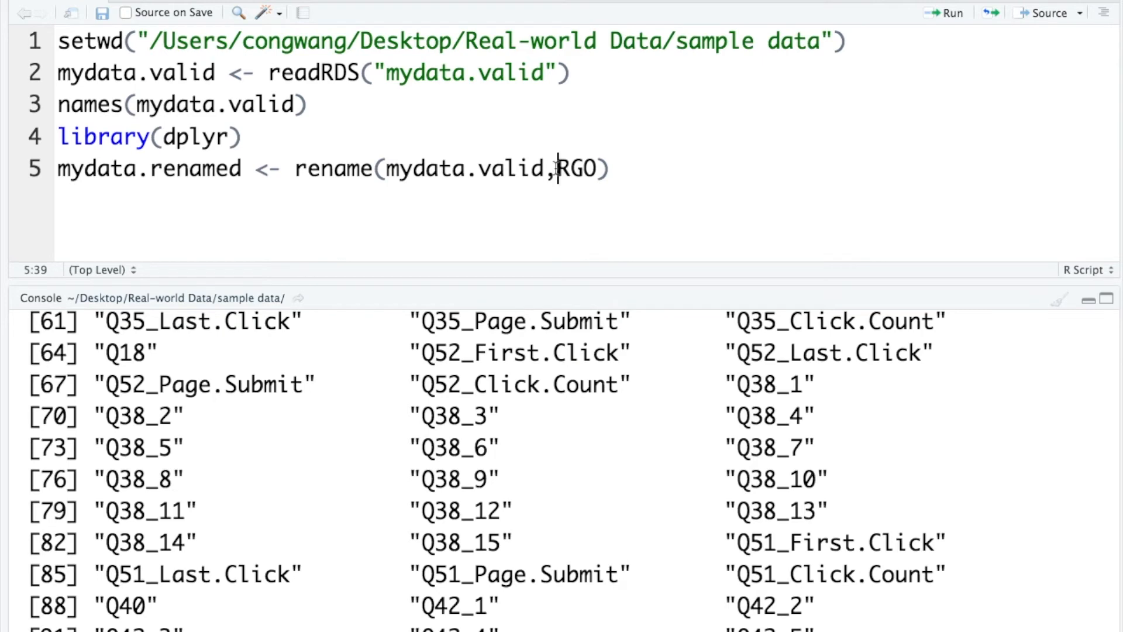
type("\"")
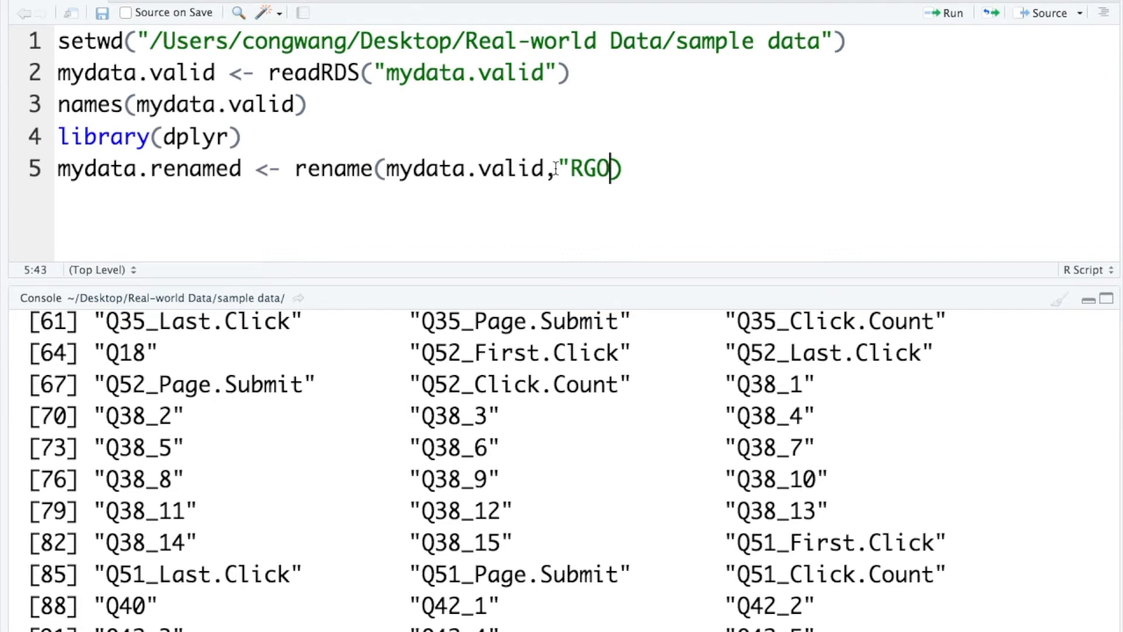
mouse_move(718, 379)
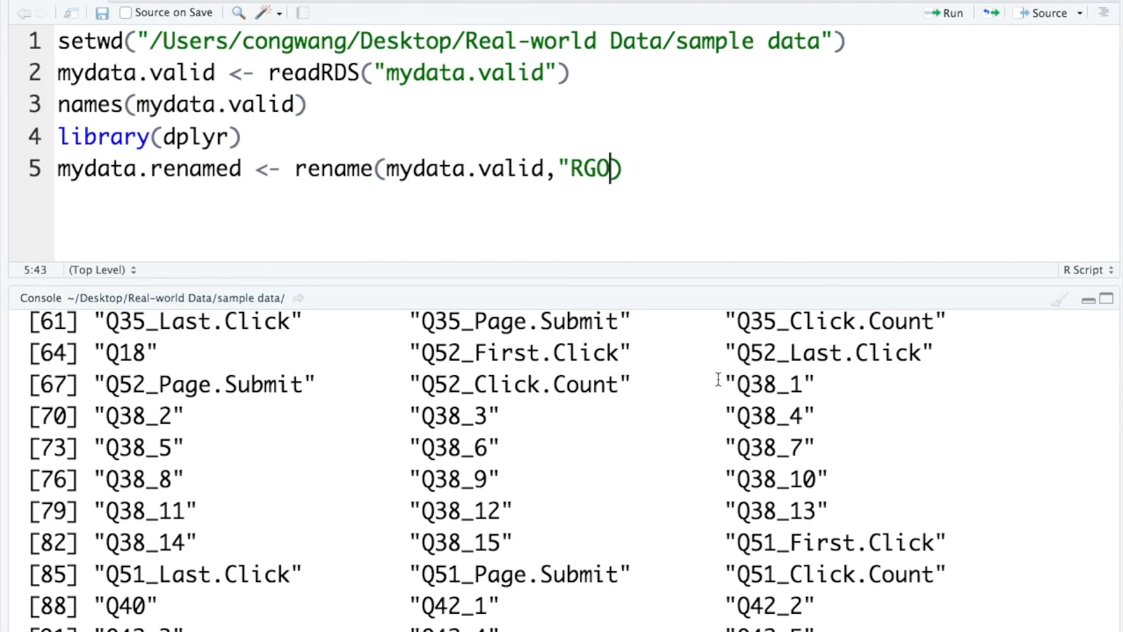
type("1")
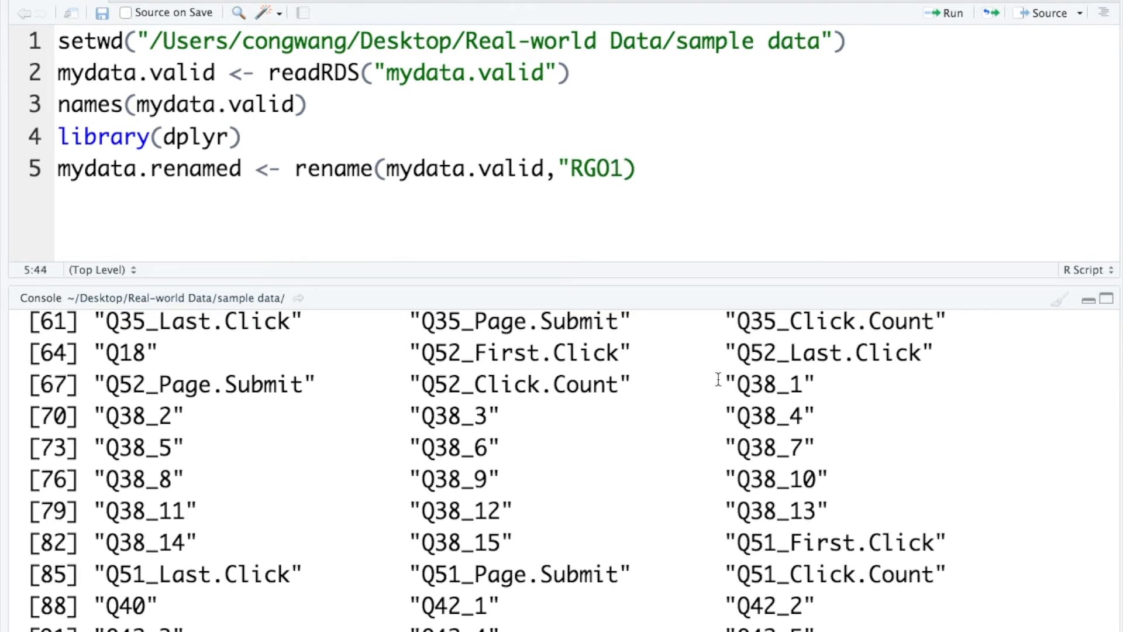
type("=")
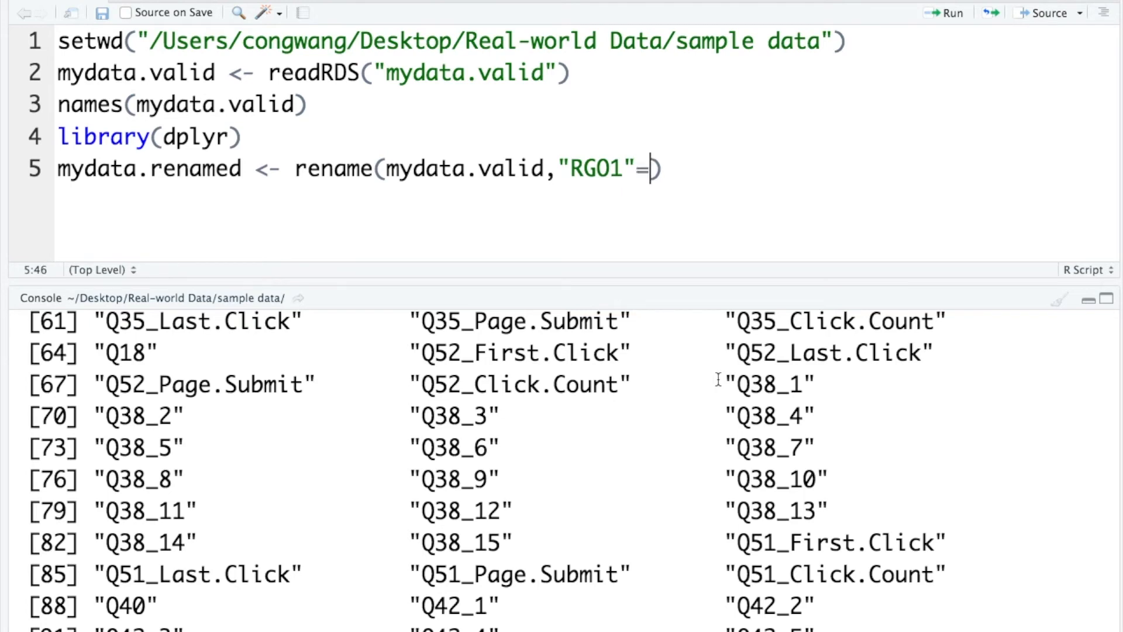
type("\"Q38\"")
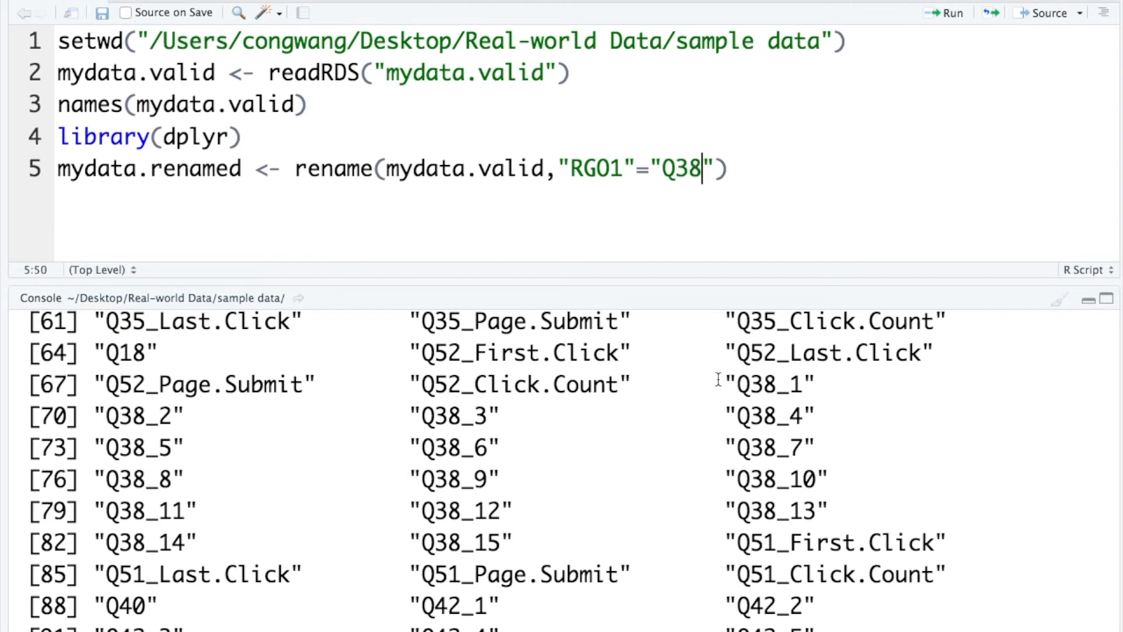
type("_1")
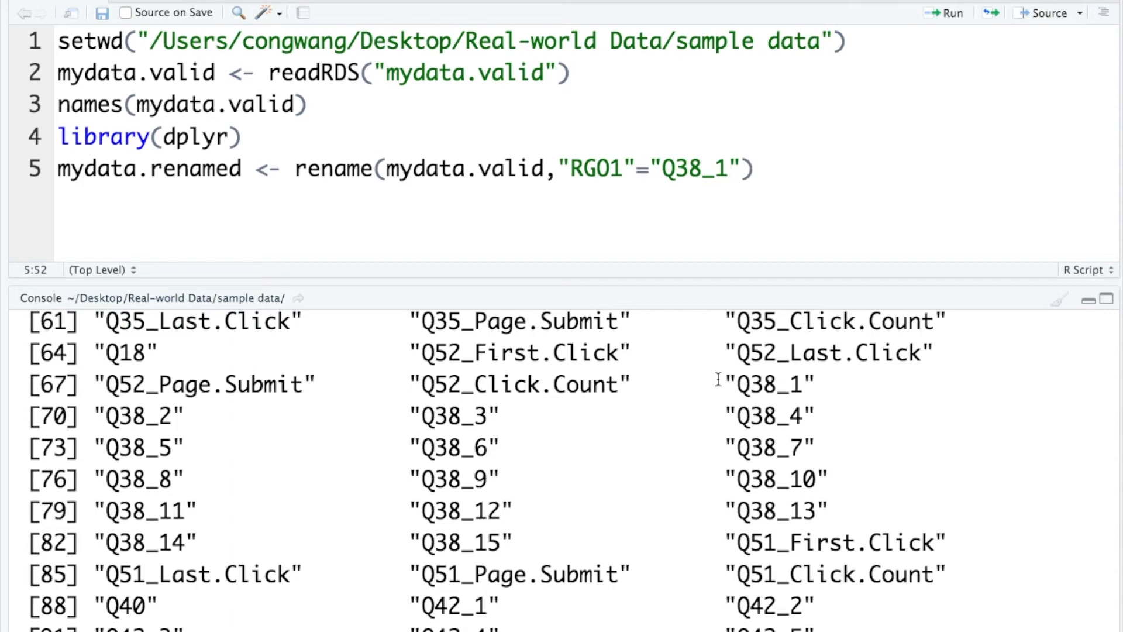
mouse_move(698, 367)
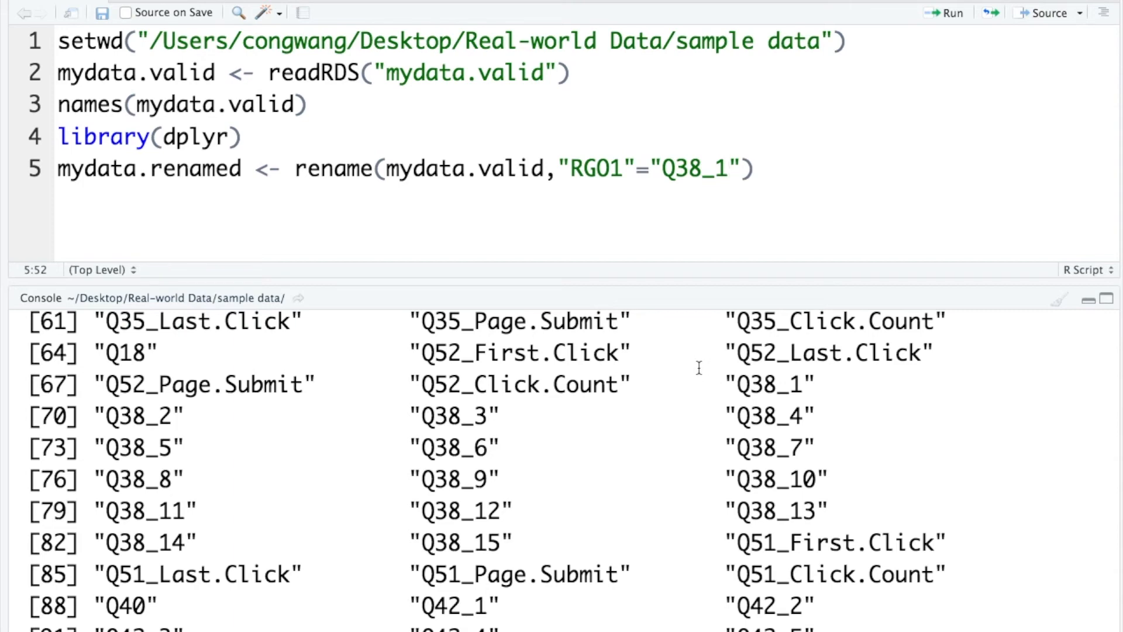
Put each pair on its own line, add RGO2–RGO15 for Q38_2–Q38_15, and run
left_click(559, 169)
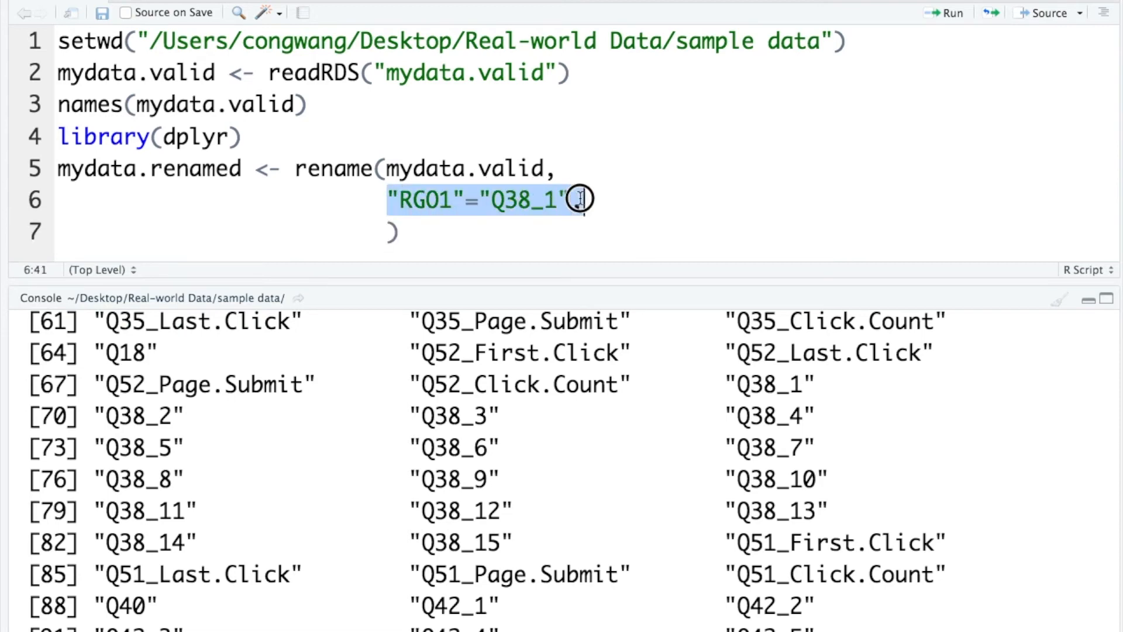
type(",")
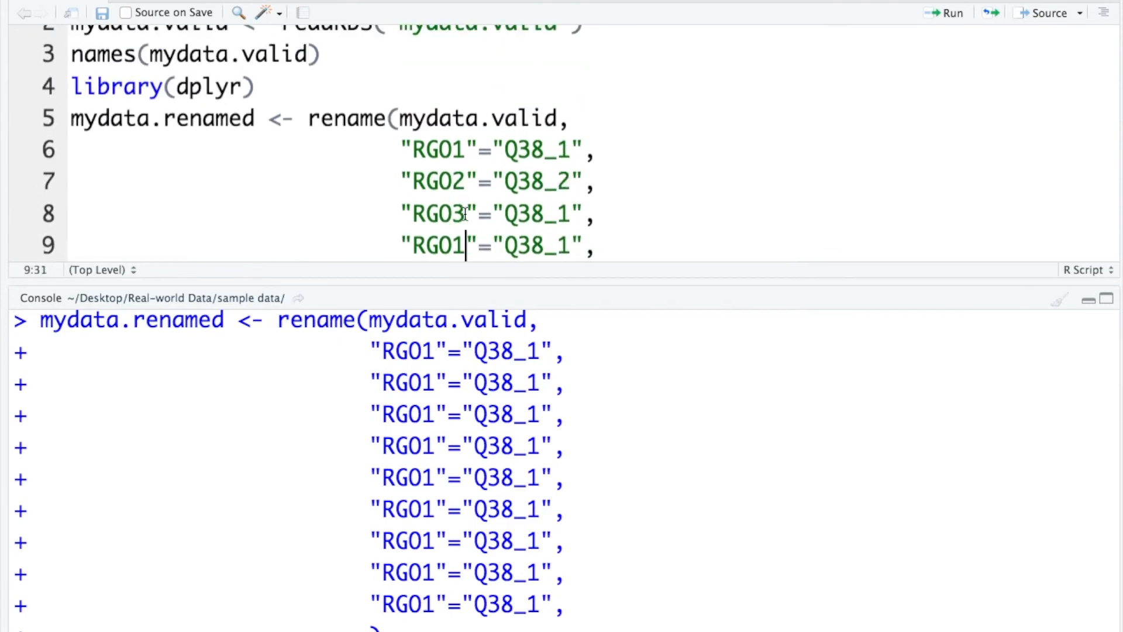
scroll("down", 3)
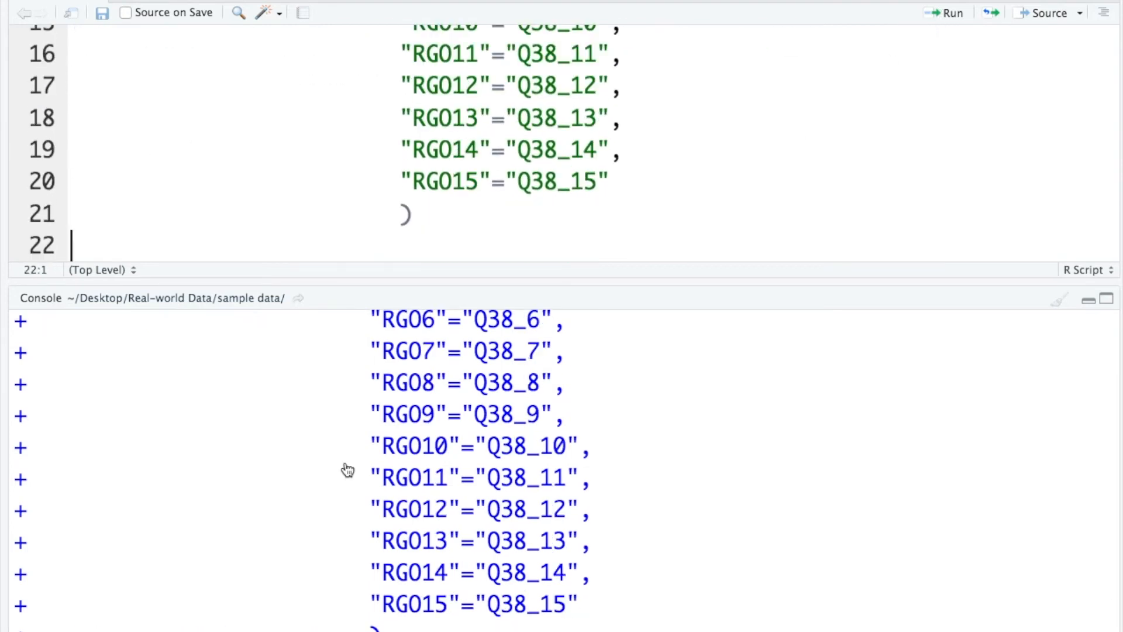
Run names(mydata.renamed) and check RGO1 through RGO15 in the console
scroll("up", 3)
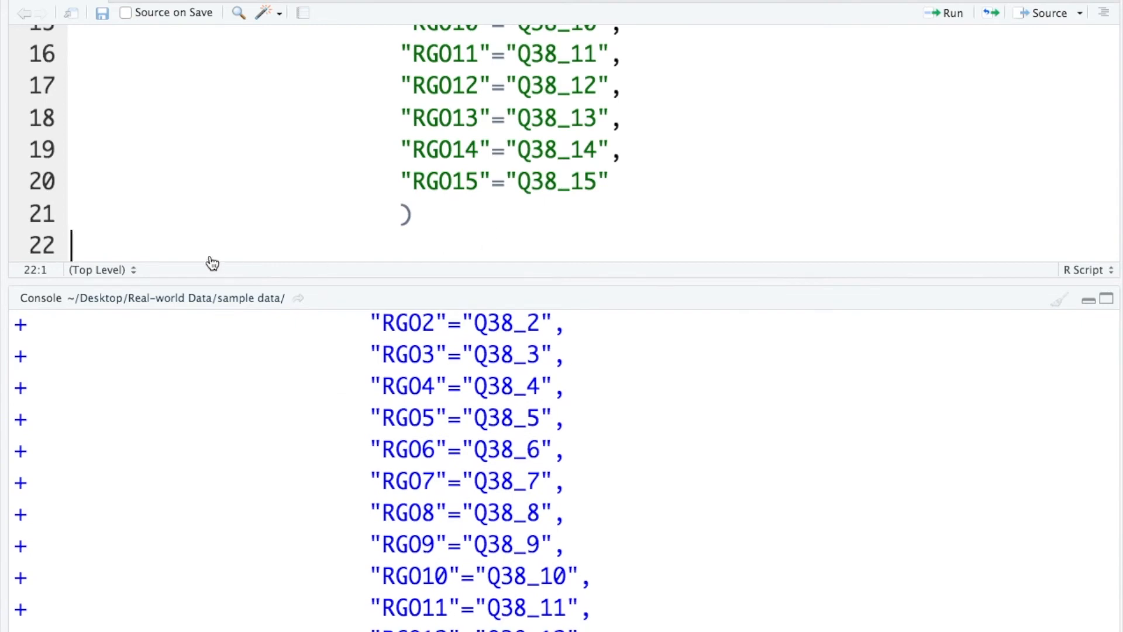
mouse_move(211, 256)
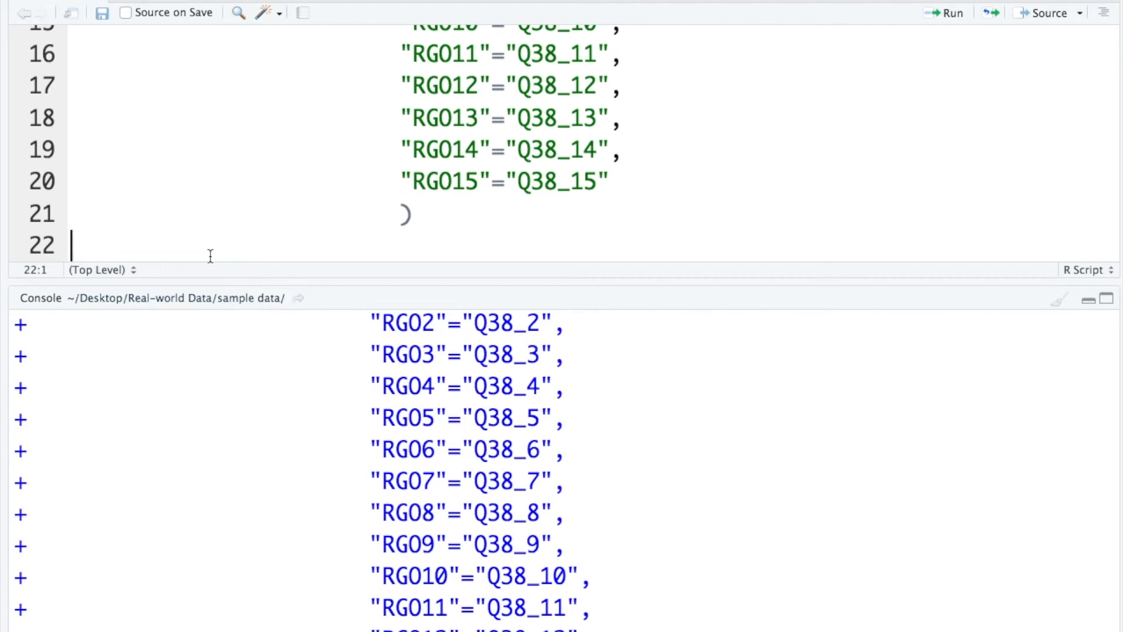
type("names")
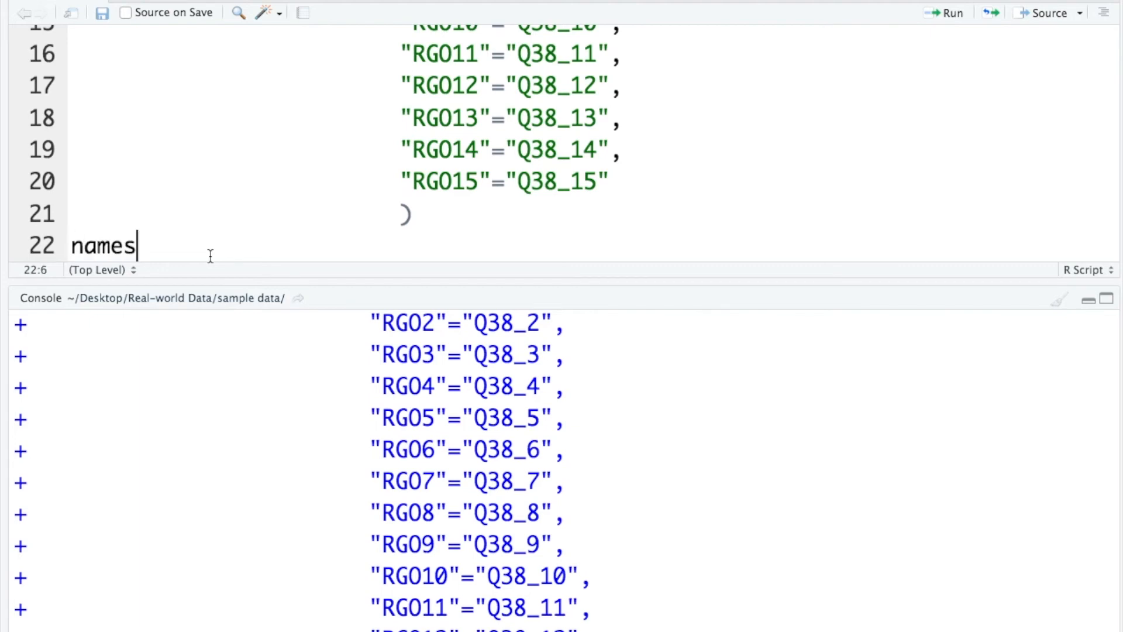
type("(mydata.renamed")
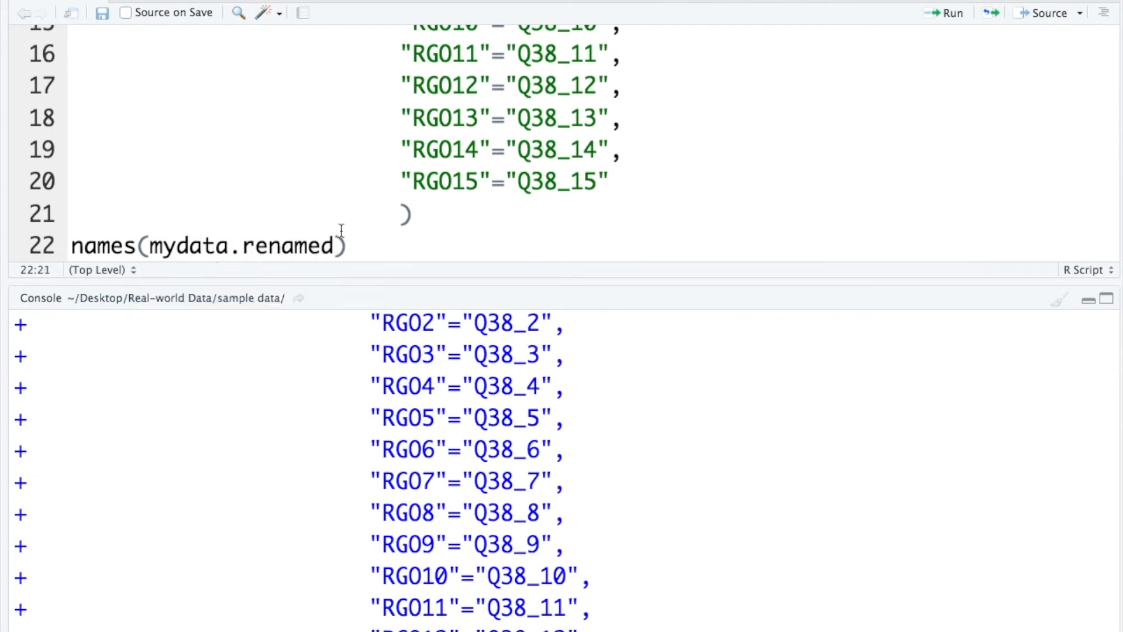
left_click(951, 12)
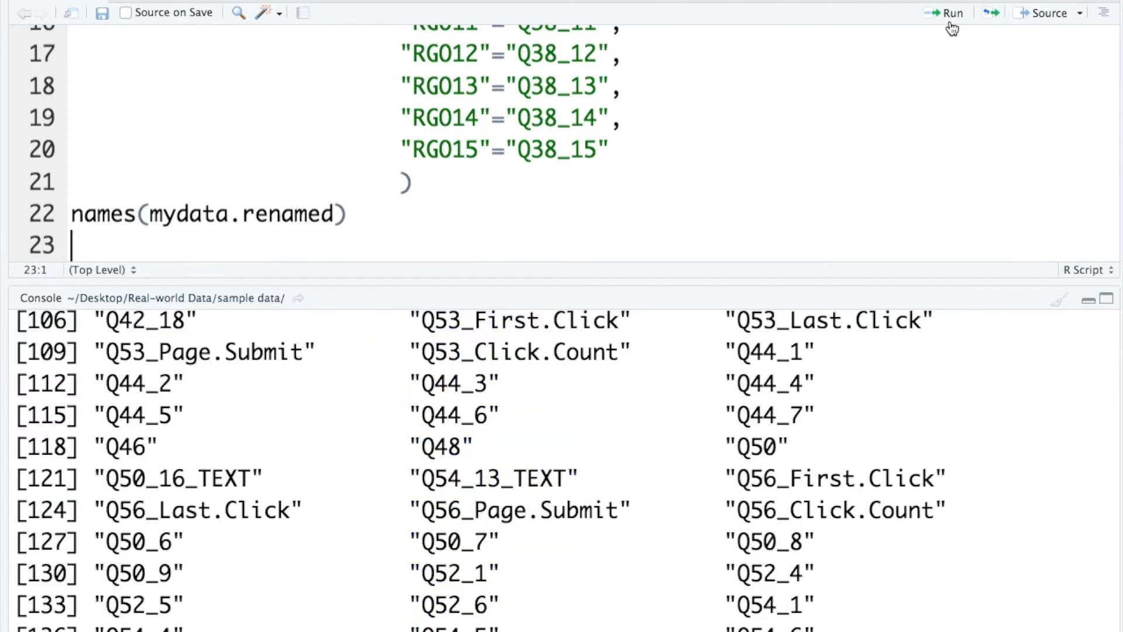
scroll("up", 3)
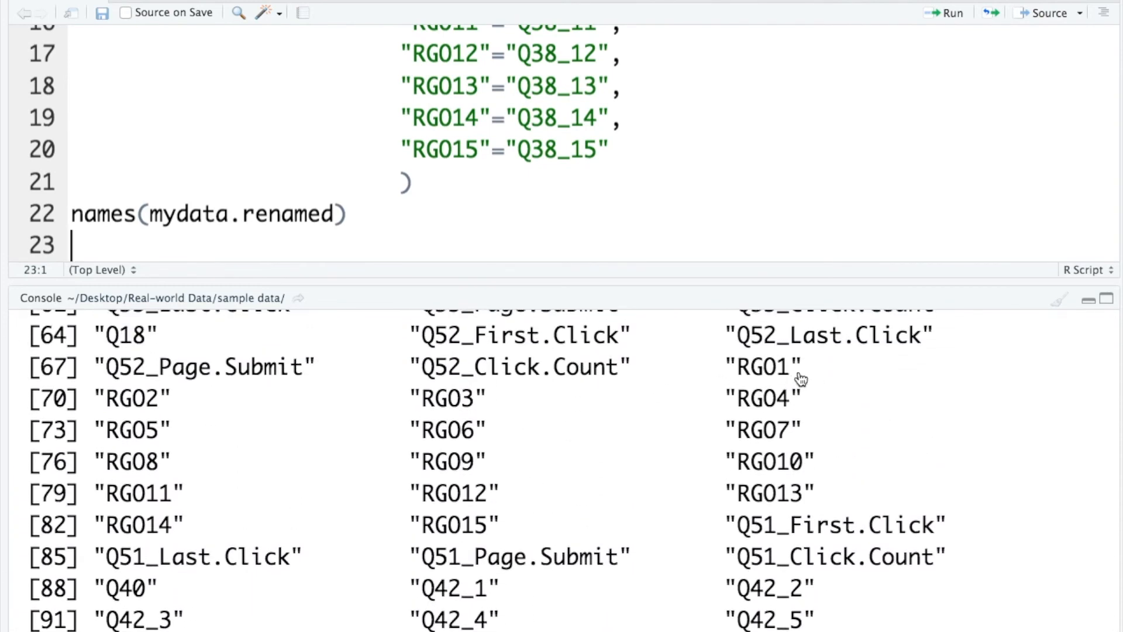
mouse_move(505, 545)
type(",")
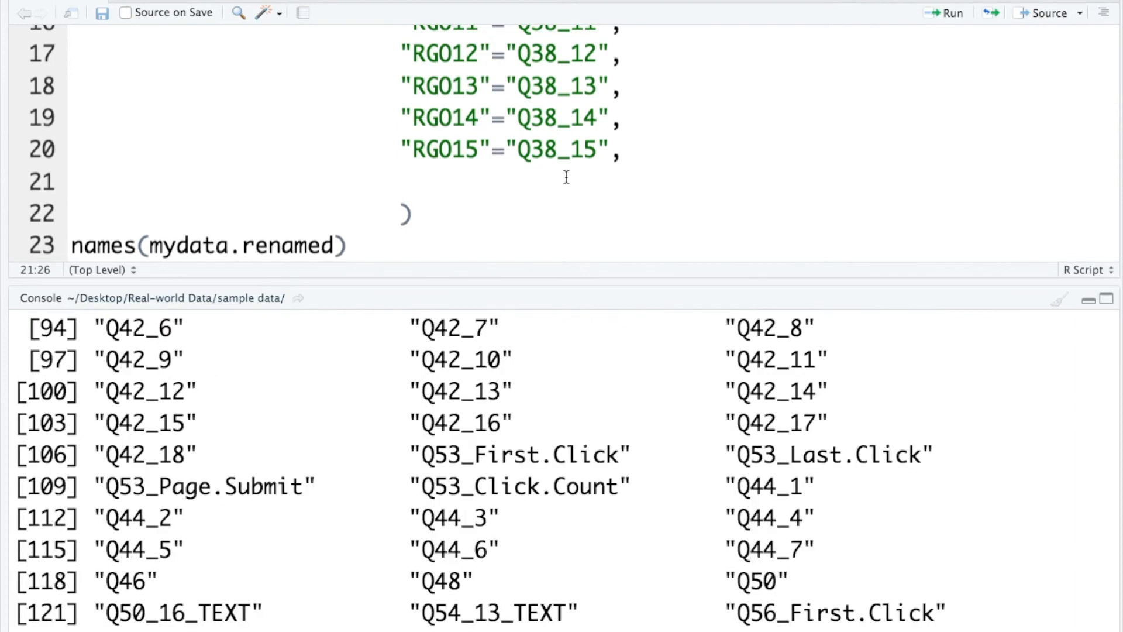
Add remaining rename pairs from "ID"="Q3" through Gender, Age and Ethnicity
scroll("down", 3)
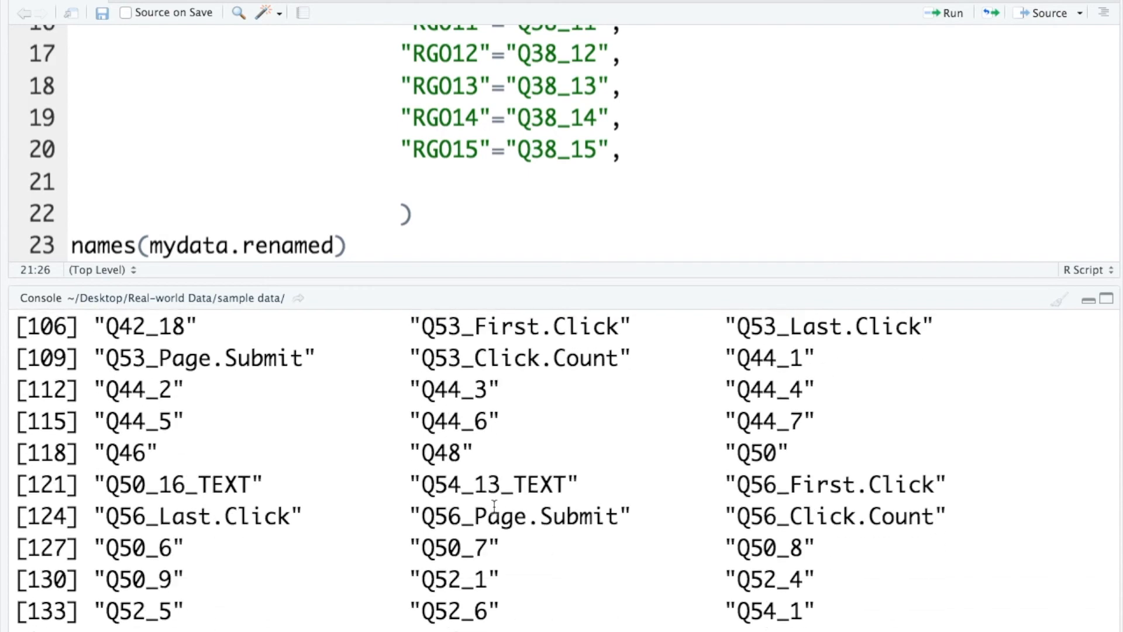
scroll("up", 3)
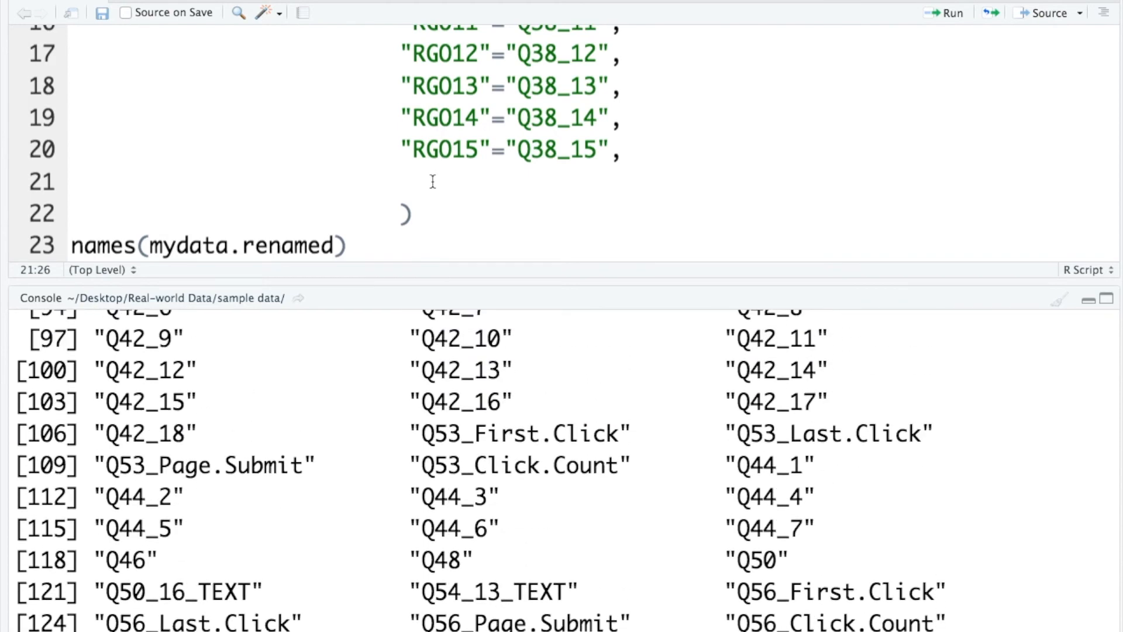
type("\"ID\"=\"Q3\",")
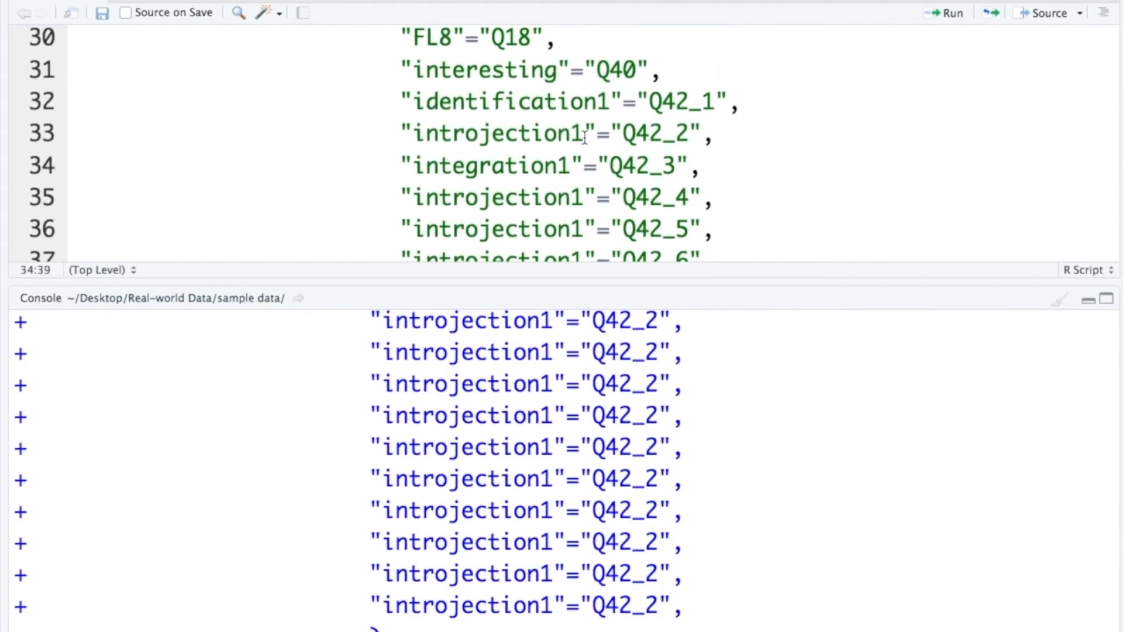
scroll("down", 3)
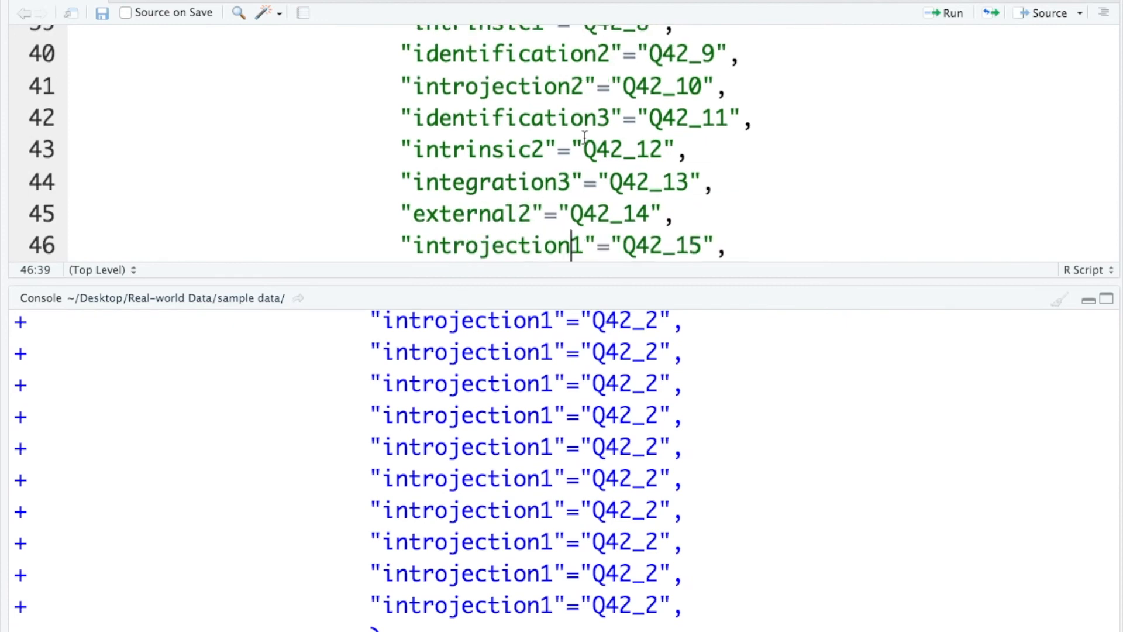
scroll("down", 3)
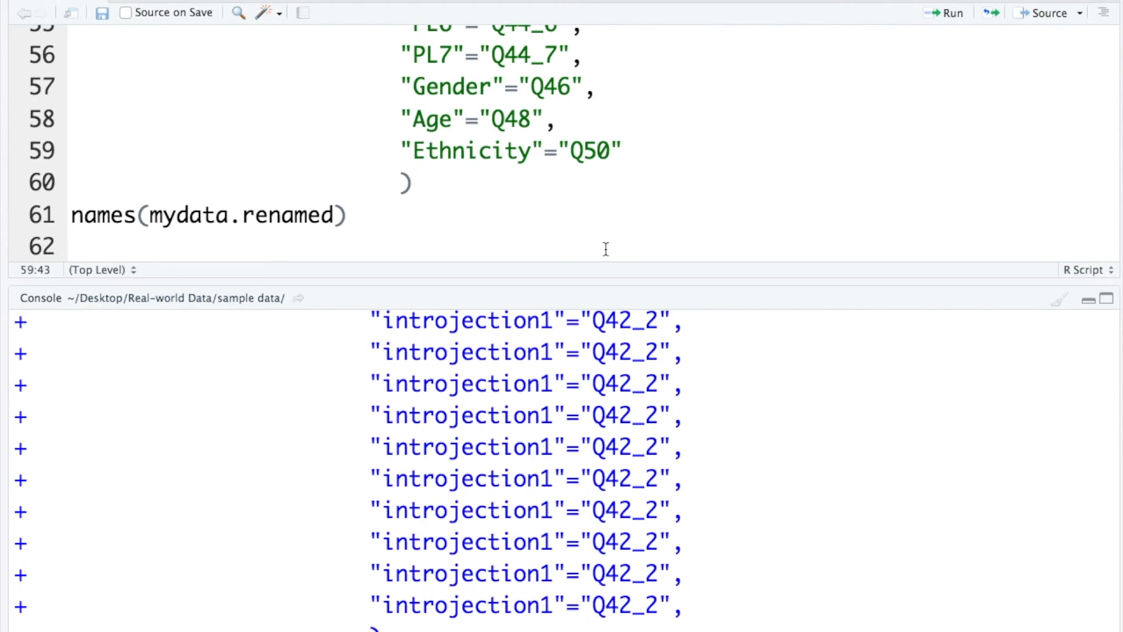
scroll("up", 3)
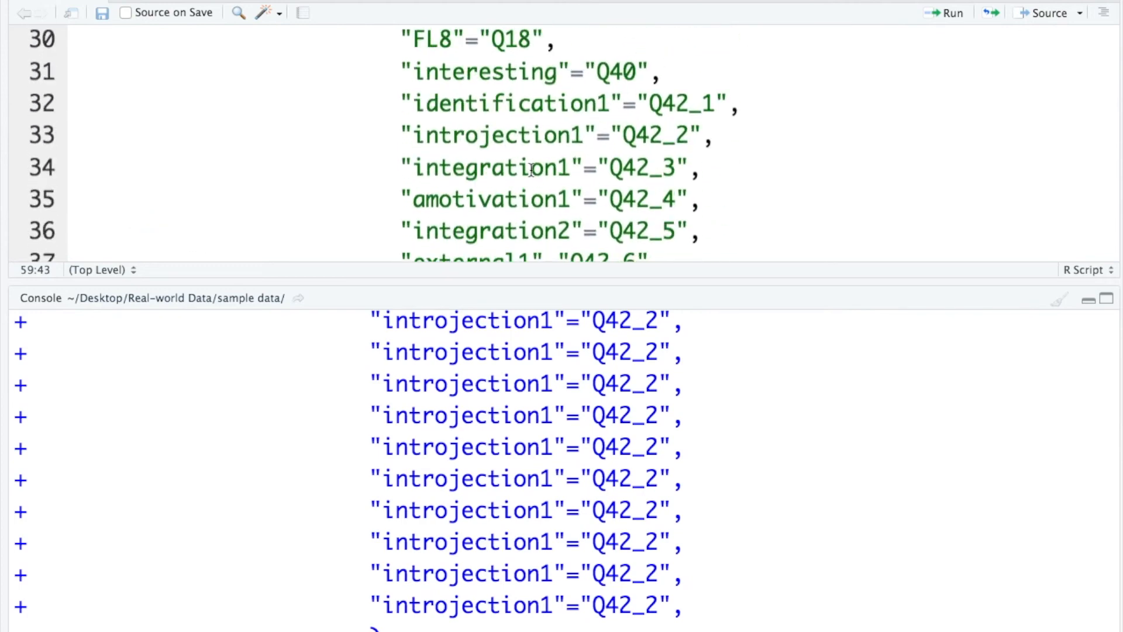
scroll("up", 3)
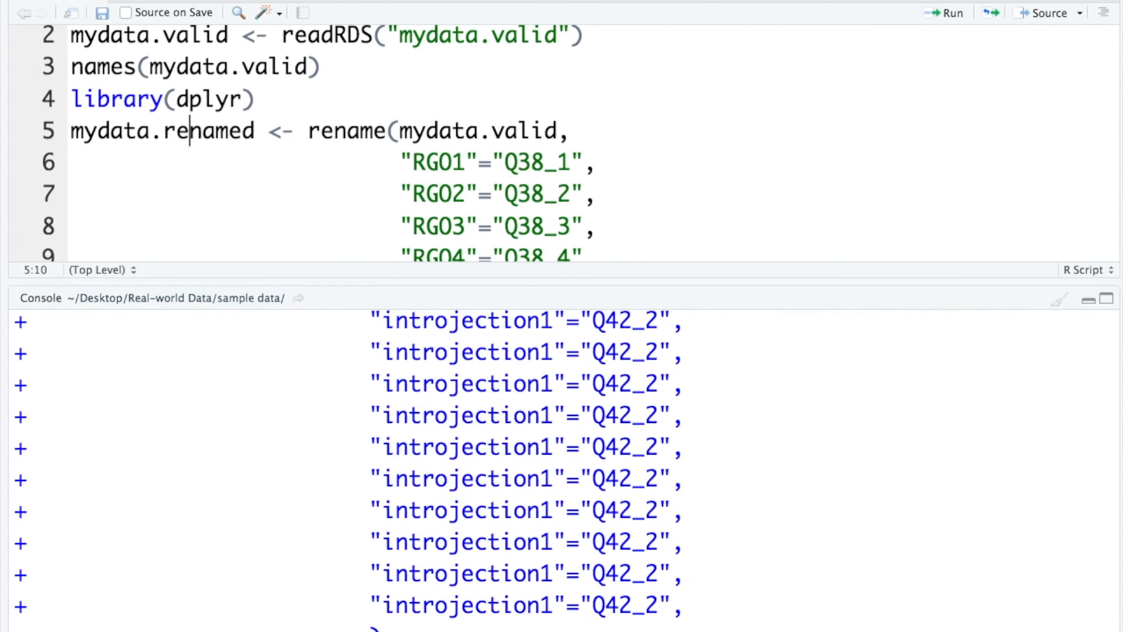
Run rename() and names(mydata.renamed), checking PL1–PL7, Gender, Age and Ethnicity in the output
scroll("down", 3)
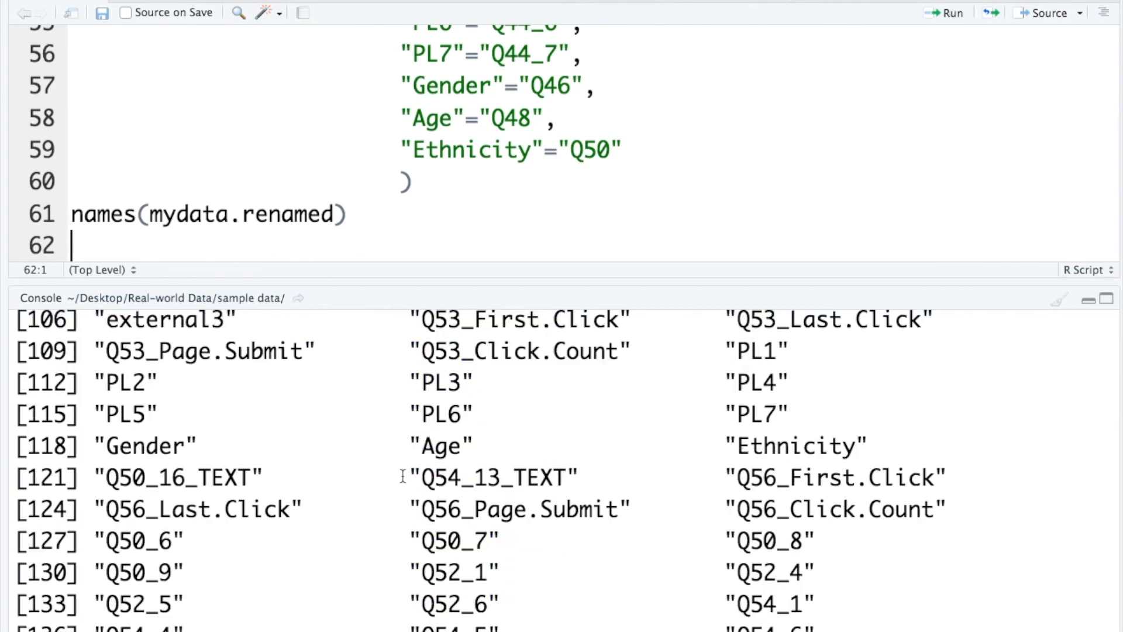
mouse_move(335, 454)
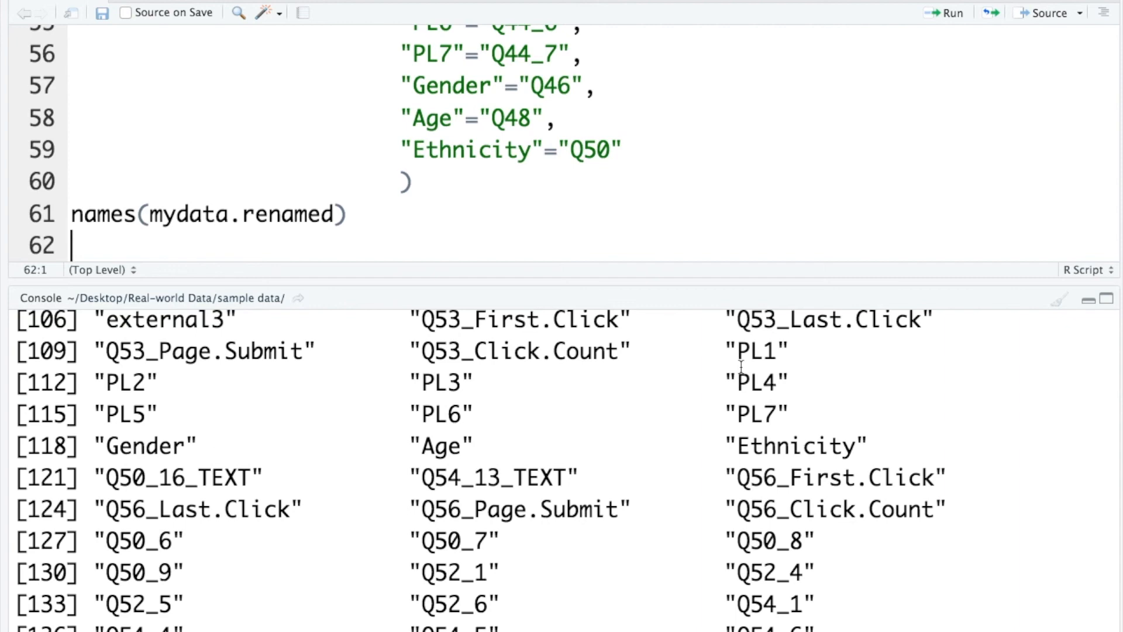
scroll("up", 3)
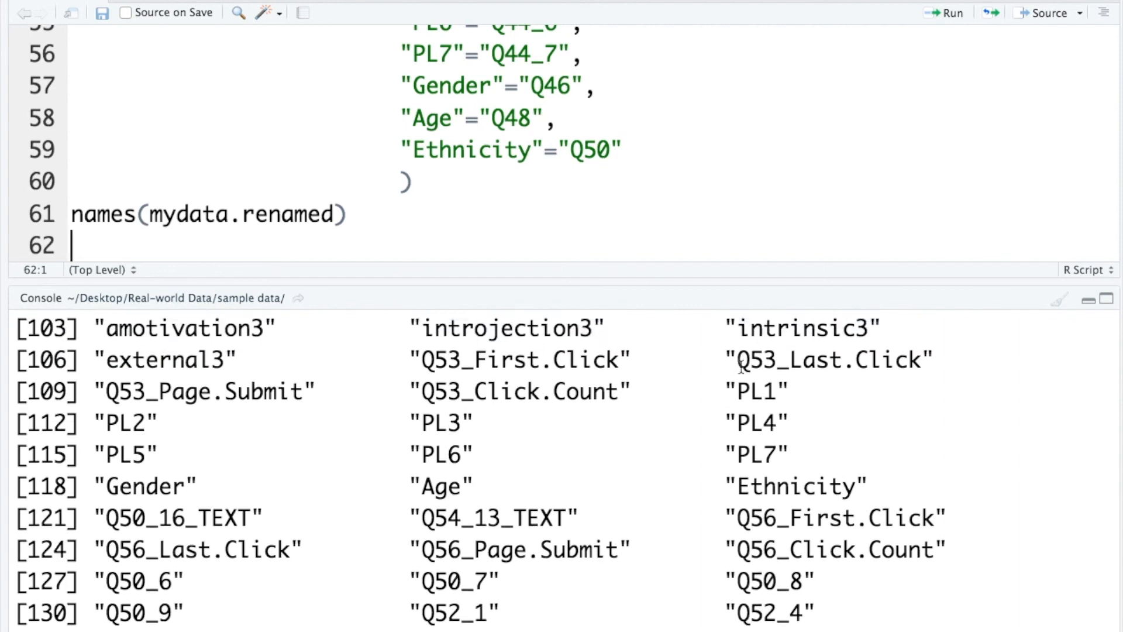
scroll("up", 3)
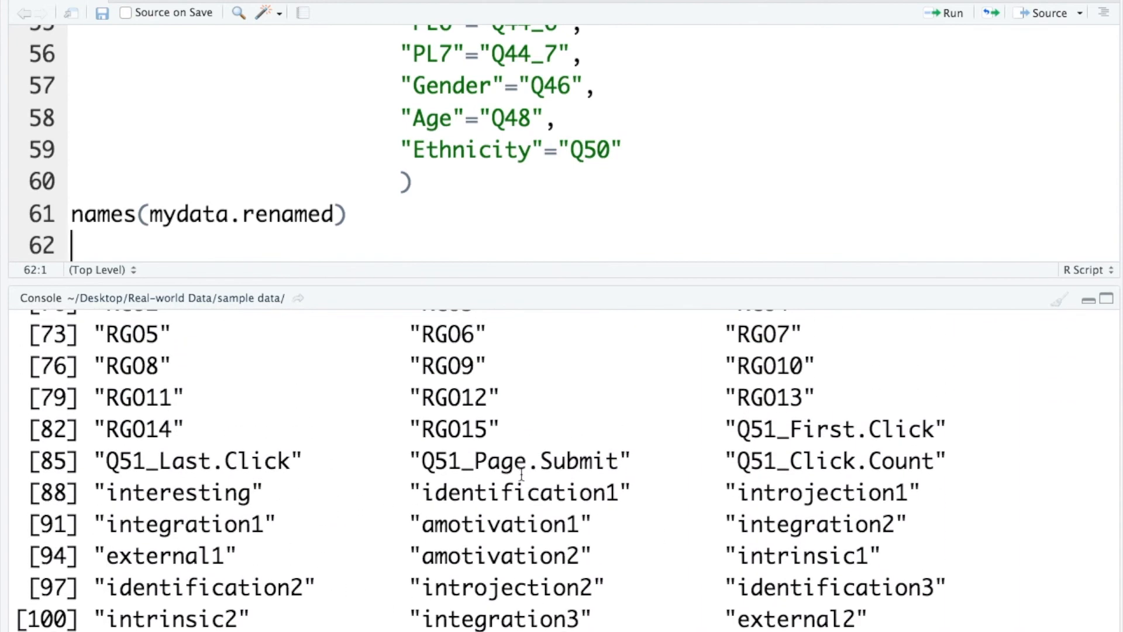
scroll("up", 3)
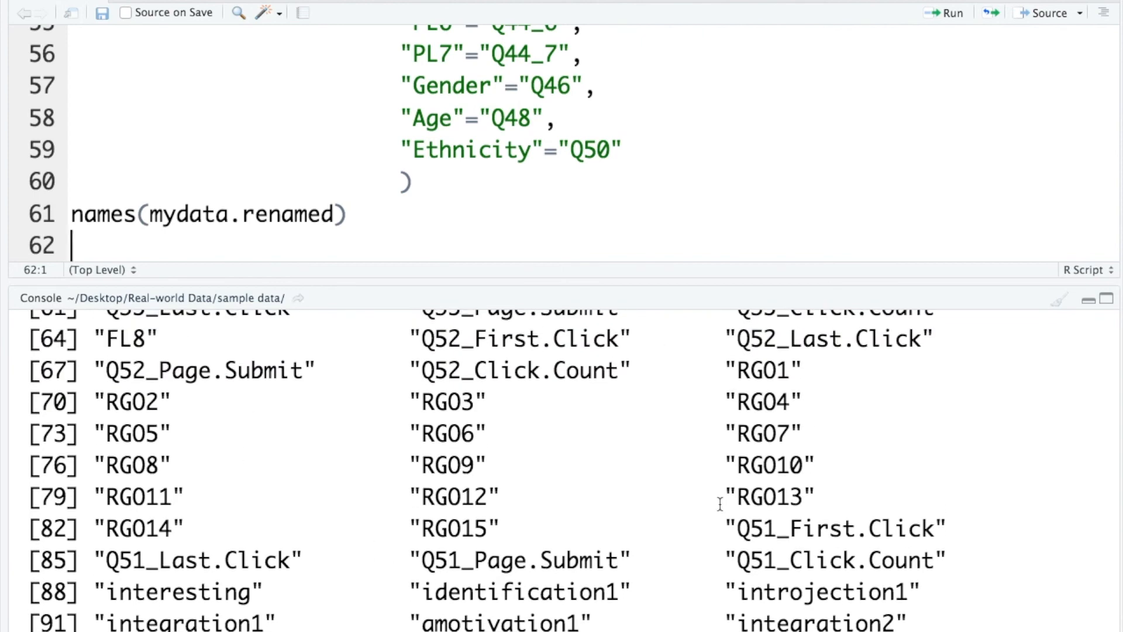
mouse_move(272, 466)
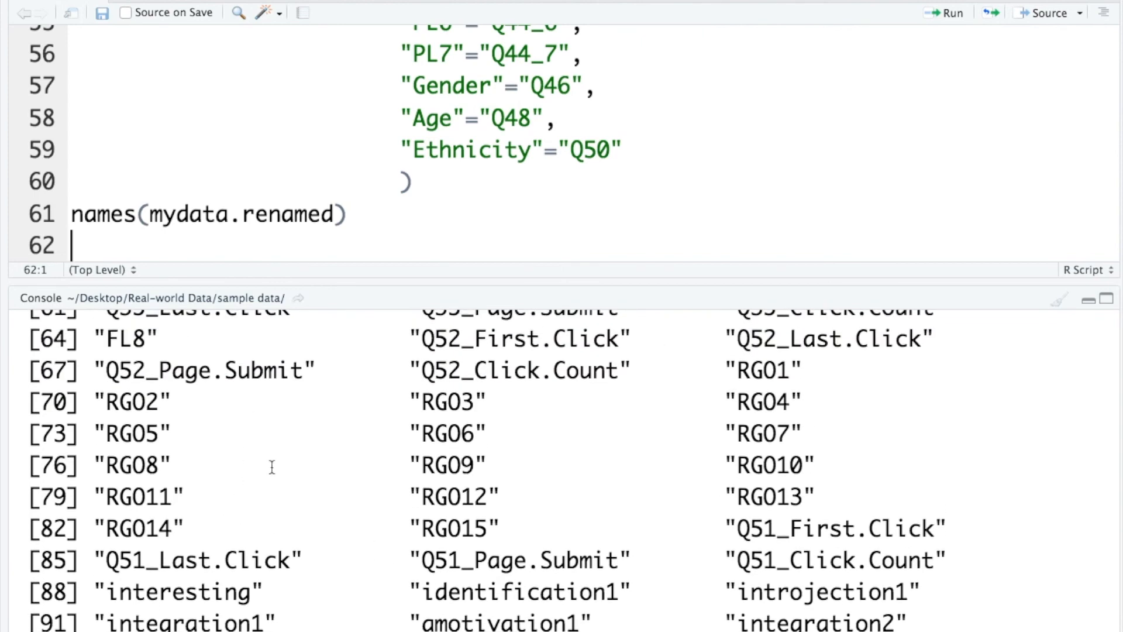
scroll("down", 3)
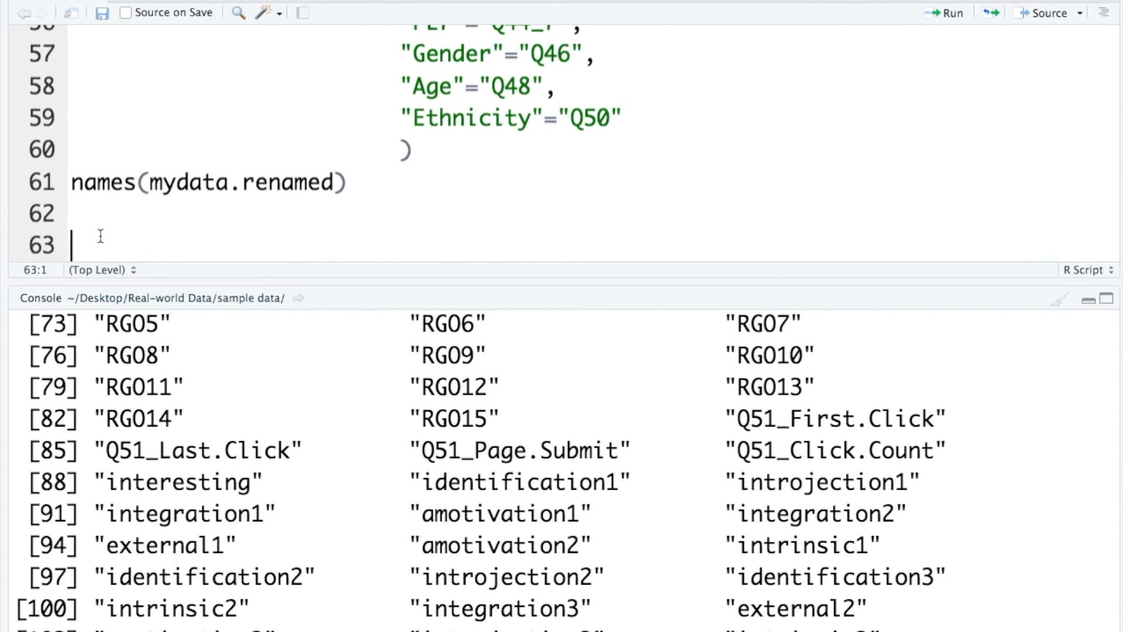
Write saveRDS(mydata.renamed, file="mydata.renamed") on line 63 and run it
type("save")
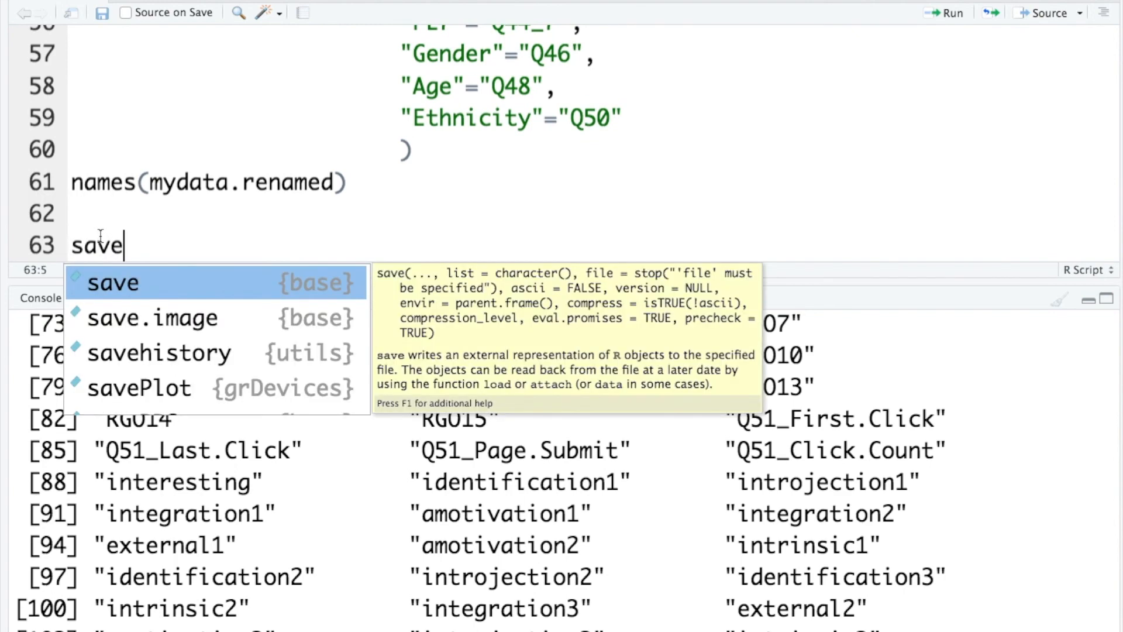
type("RDS(")
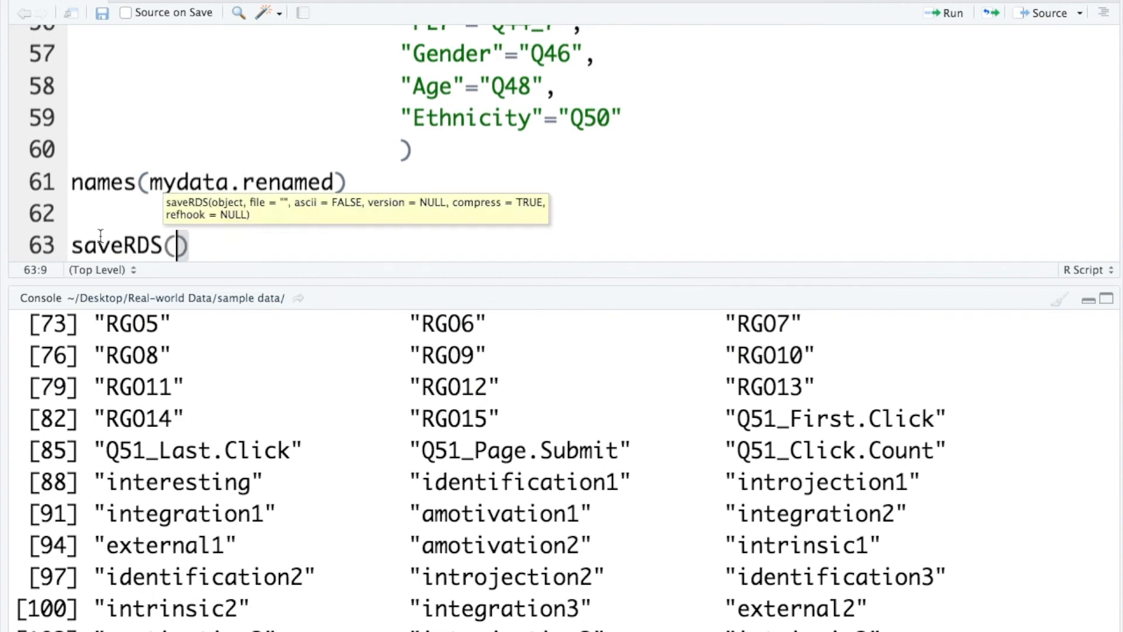
type("mydata.renamed,")
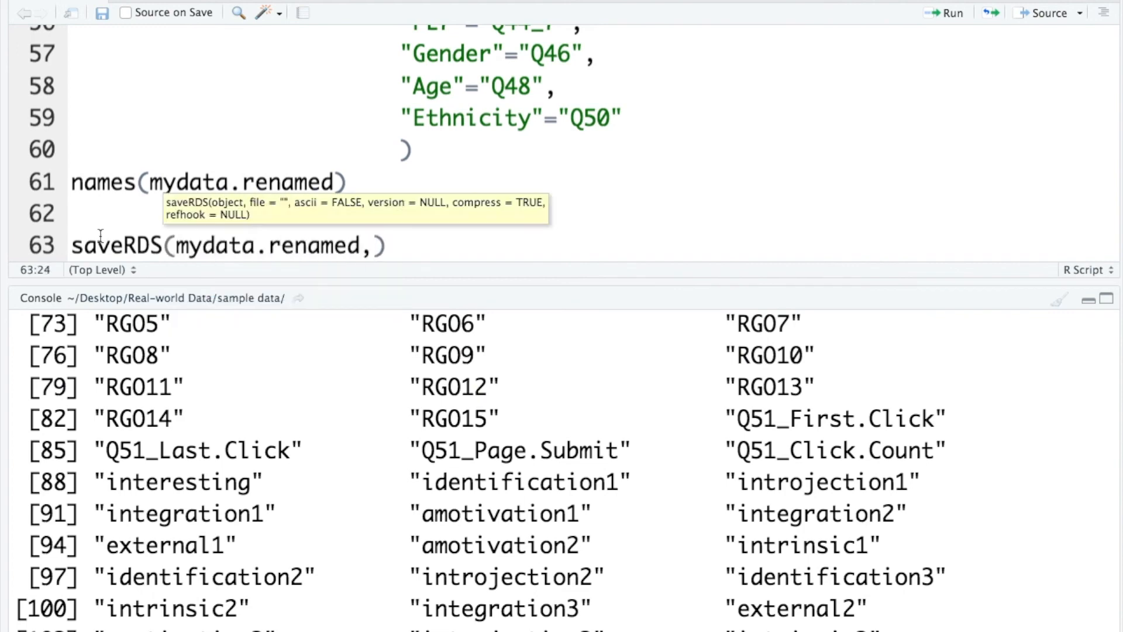
type("file=\"\"")
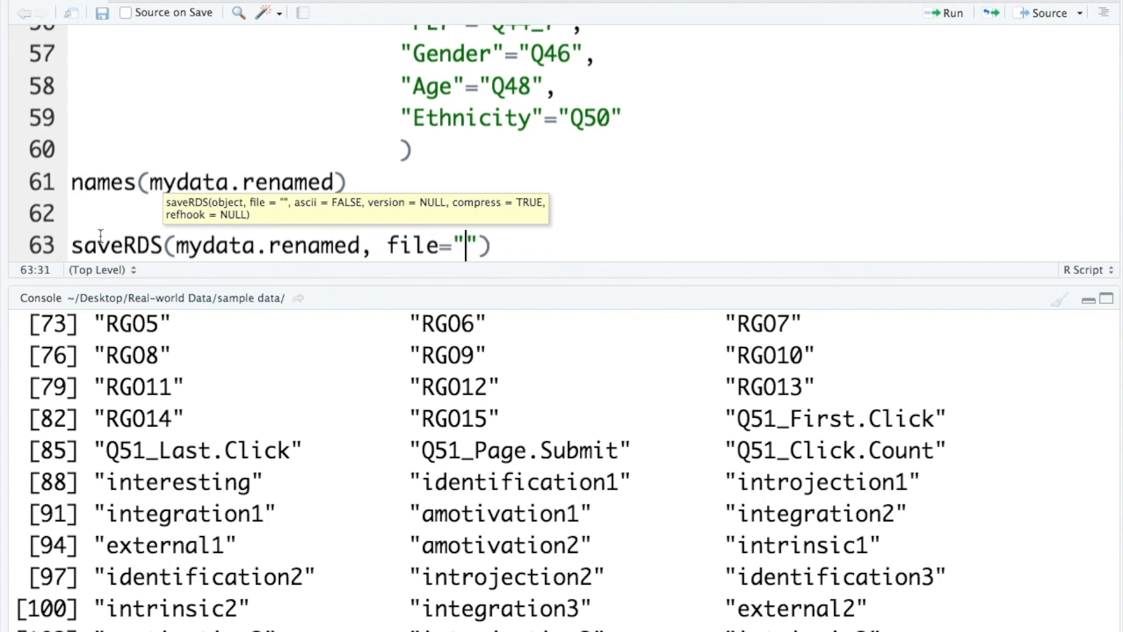
type("mydata.re")
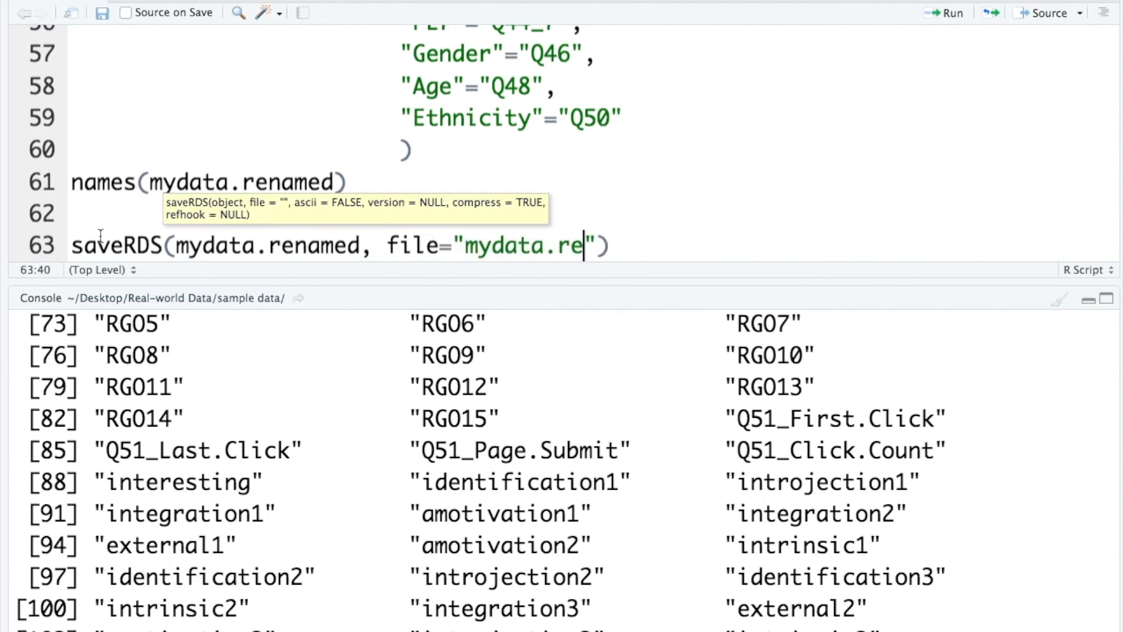
type("named")
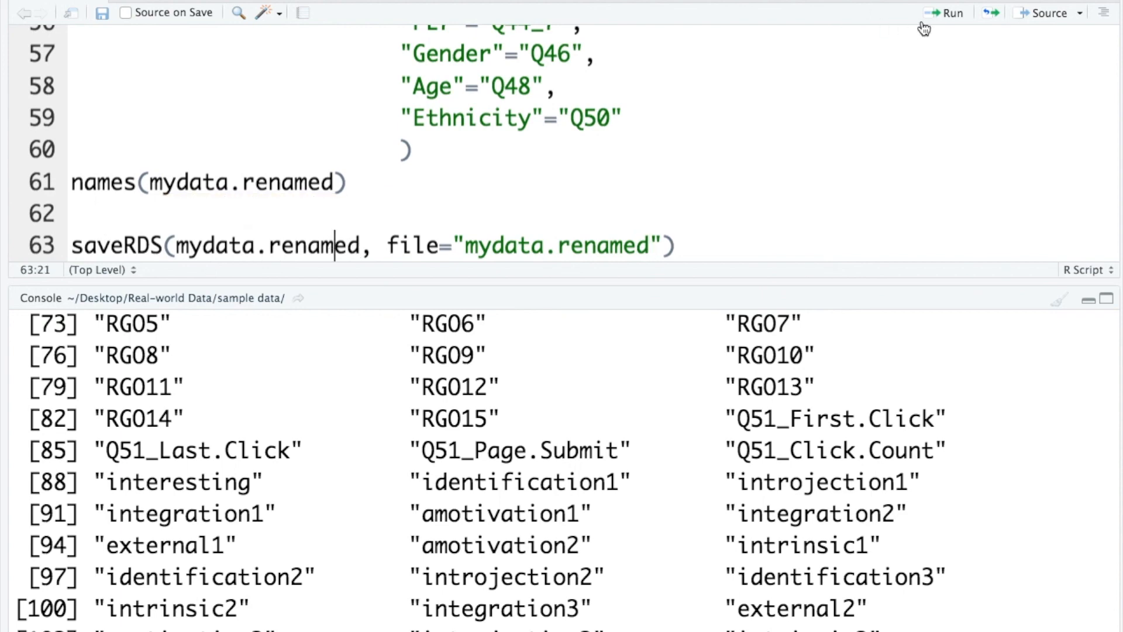
left_click(953, 13)
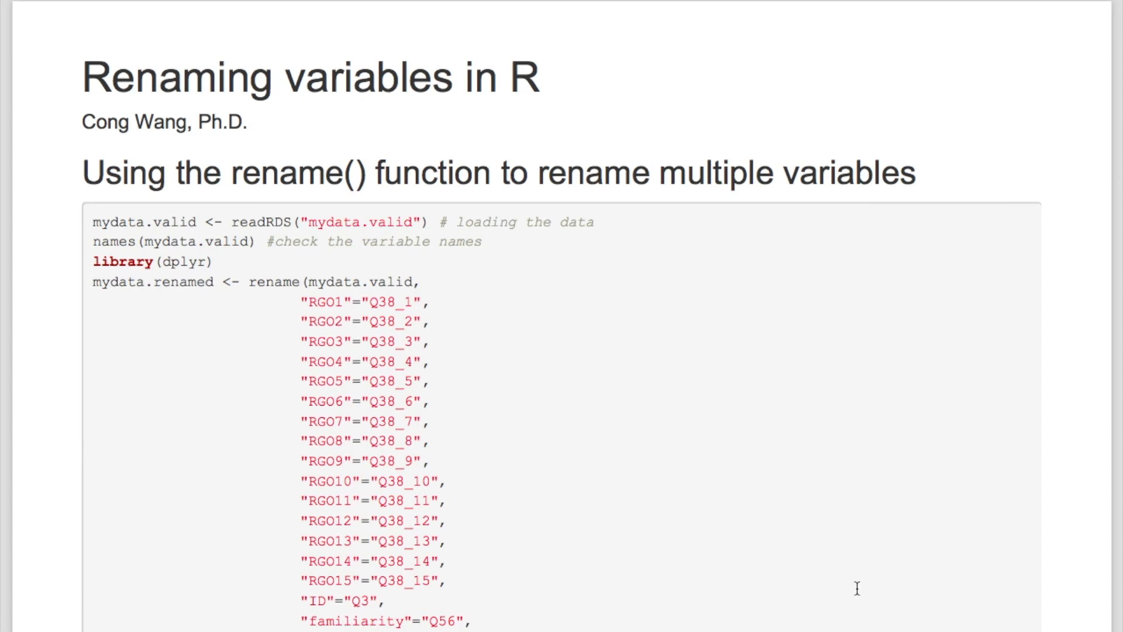
scroll("down", 3)
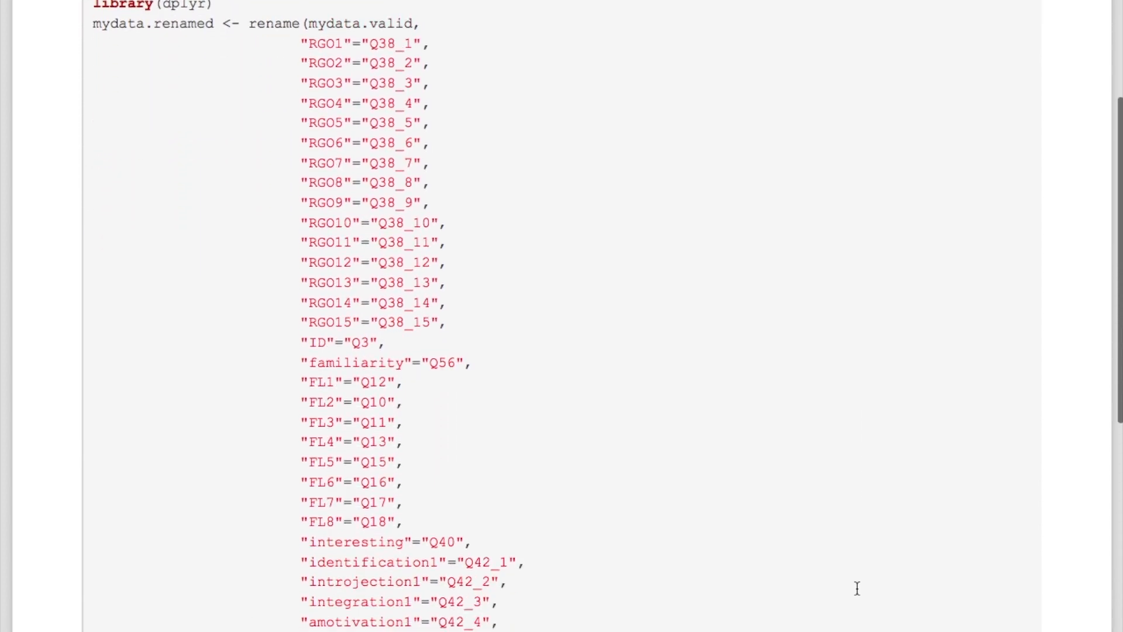
scroll("down", 3)
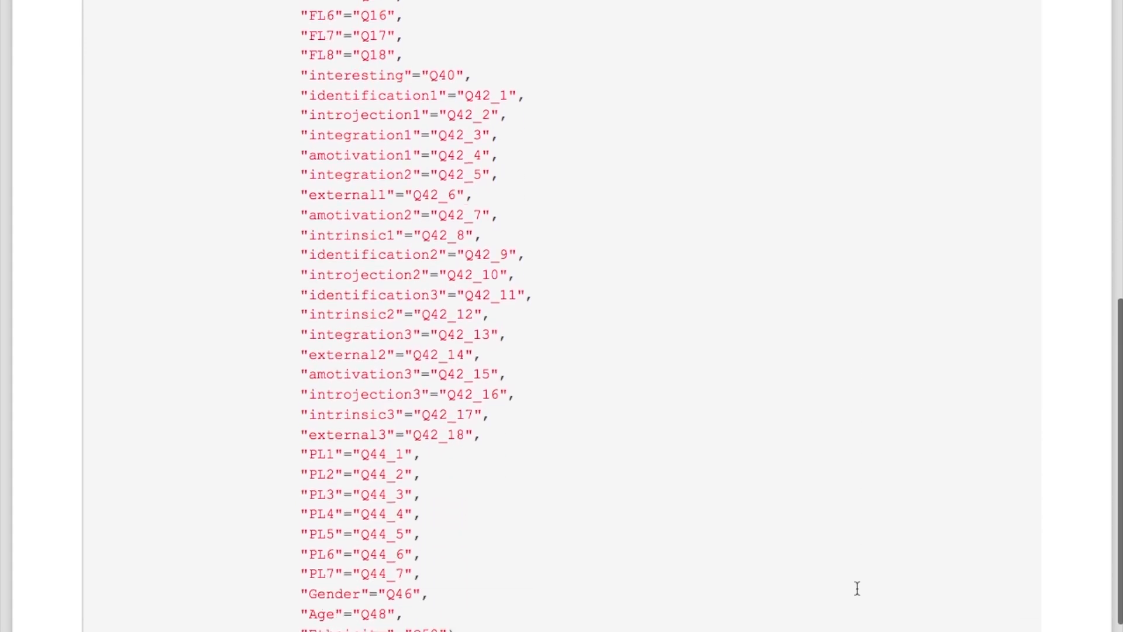
scroll("down", 3)
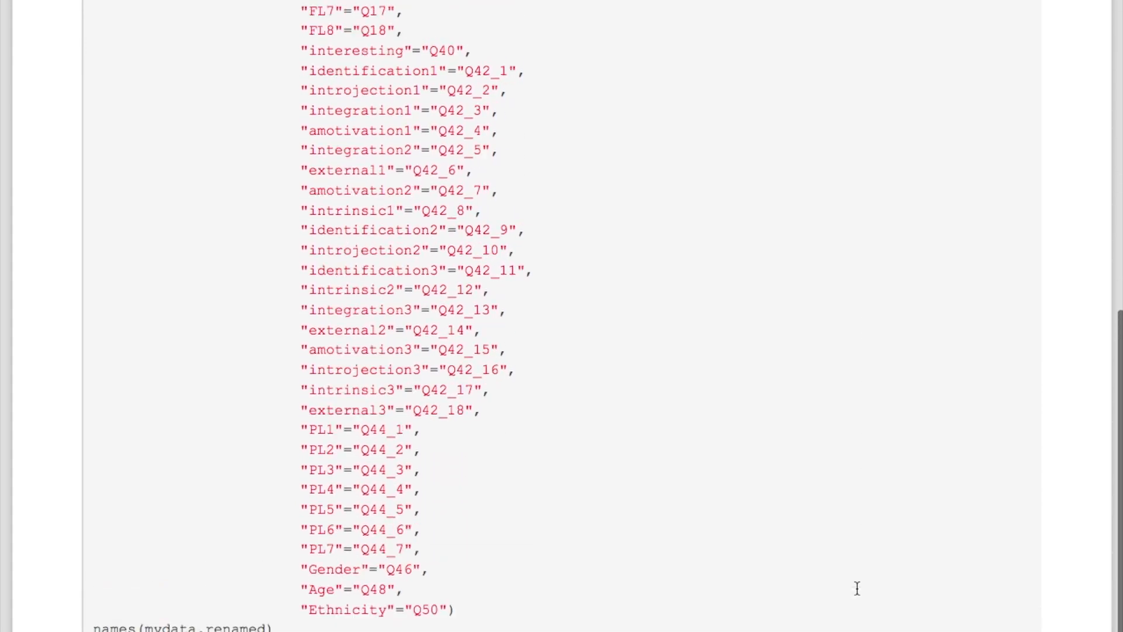
scroll("up", 3)
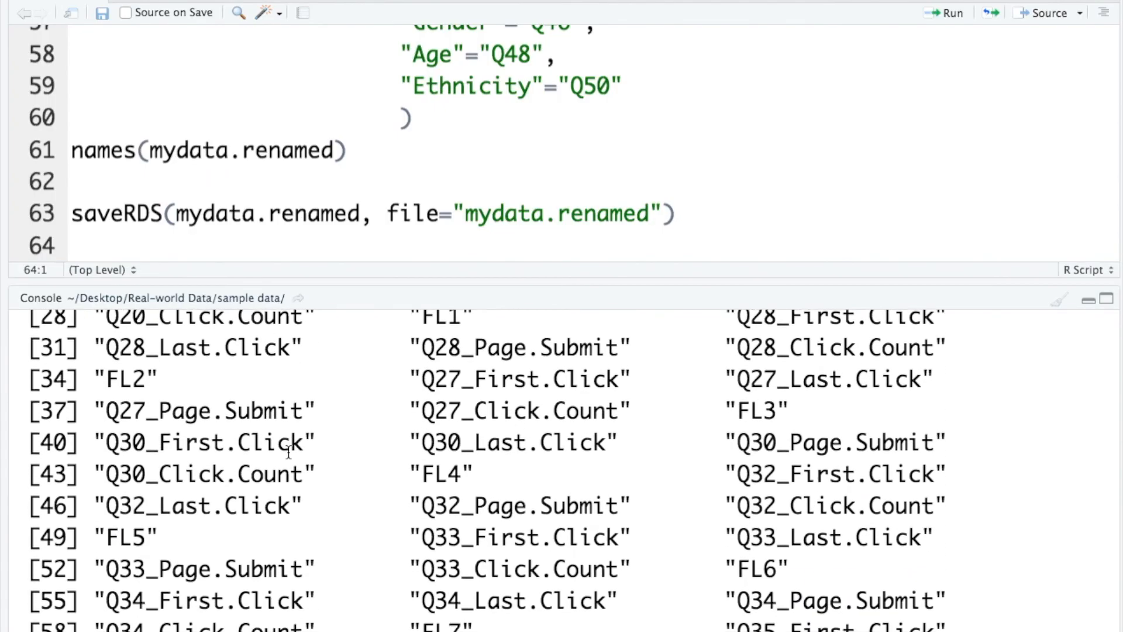
scroll("down", 3)
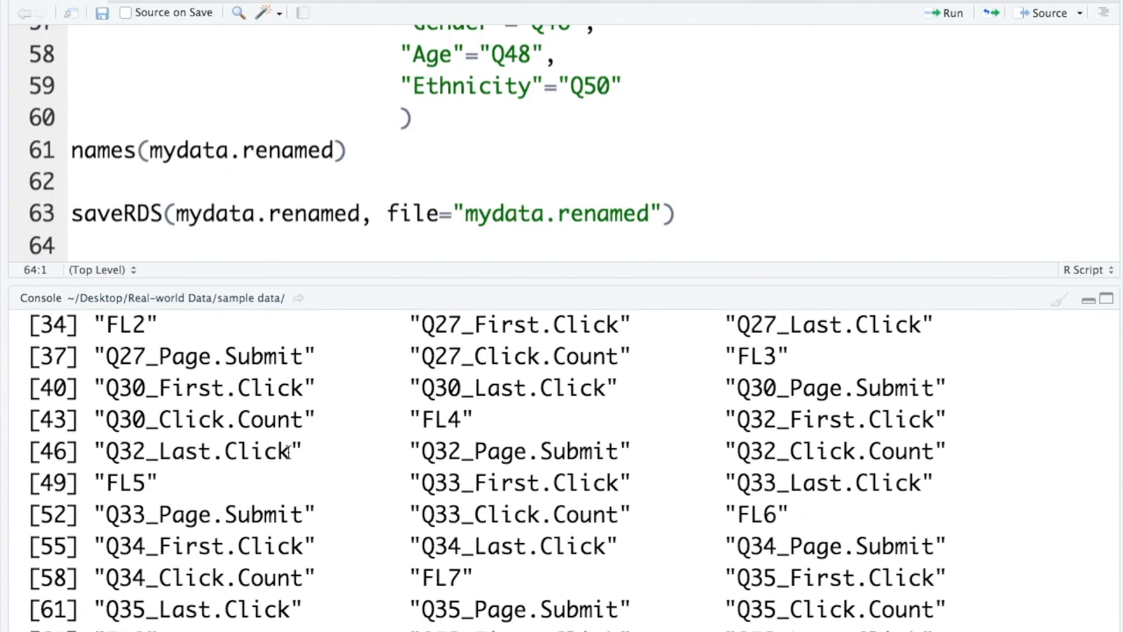
scroll("down", 3)
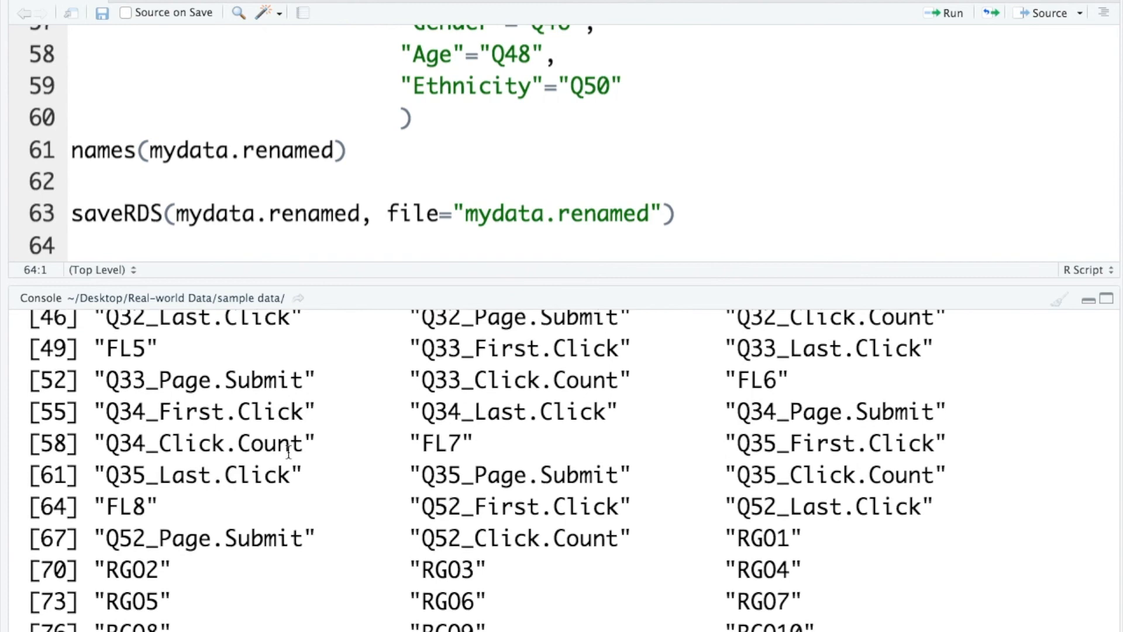
double_click(270, 443)
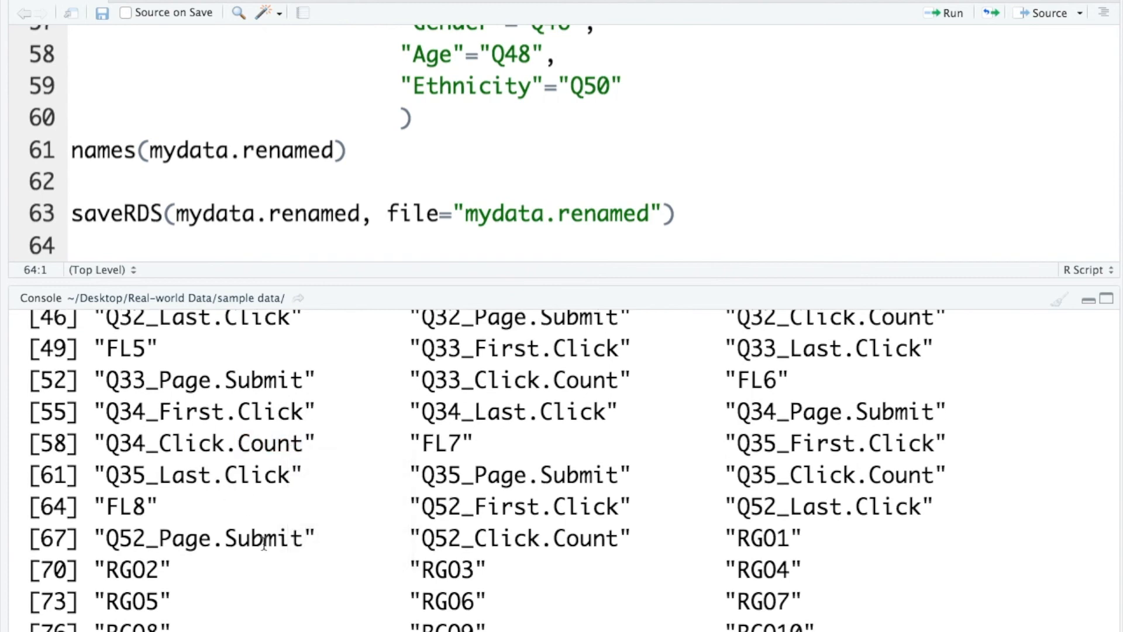
scroll("down", 3)
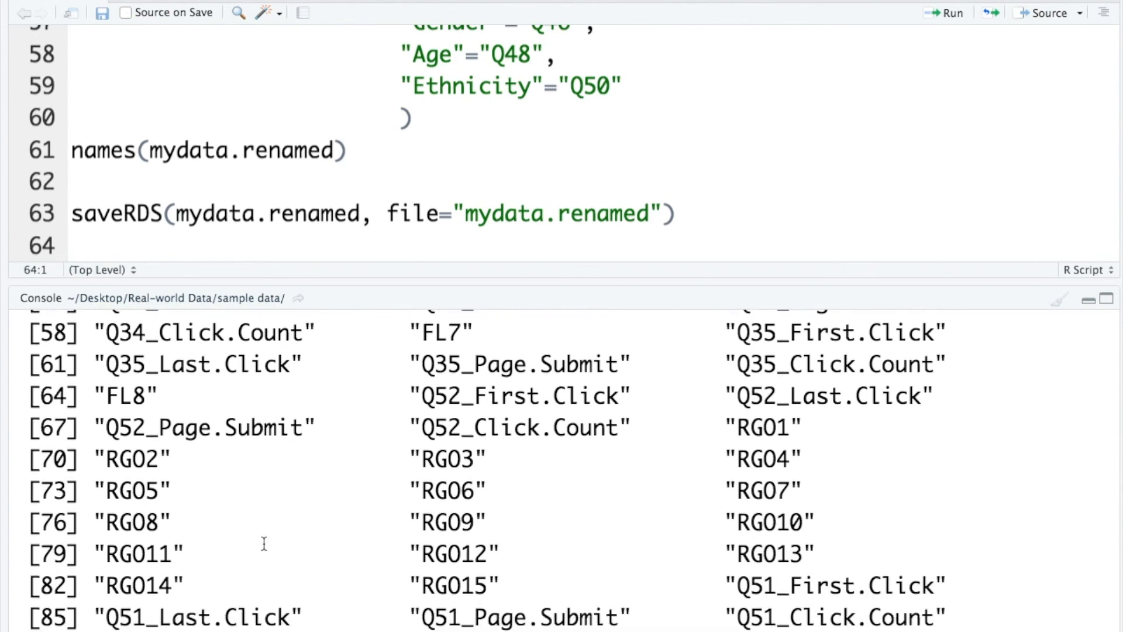
scroll("down", 3)
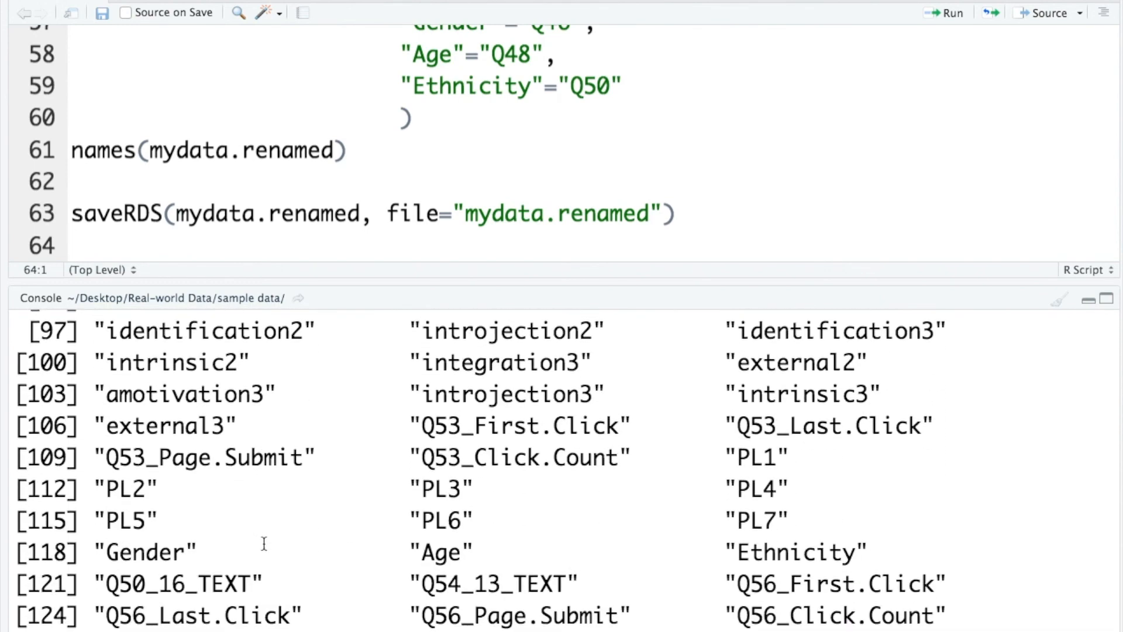